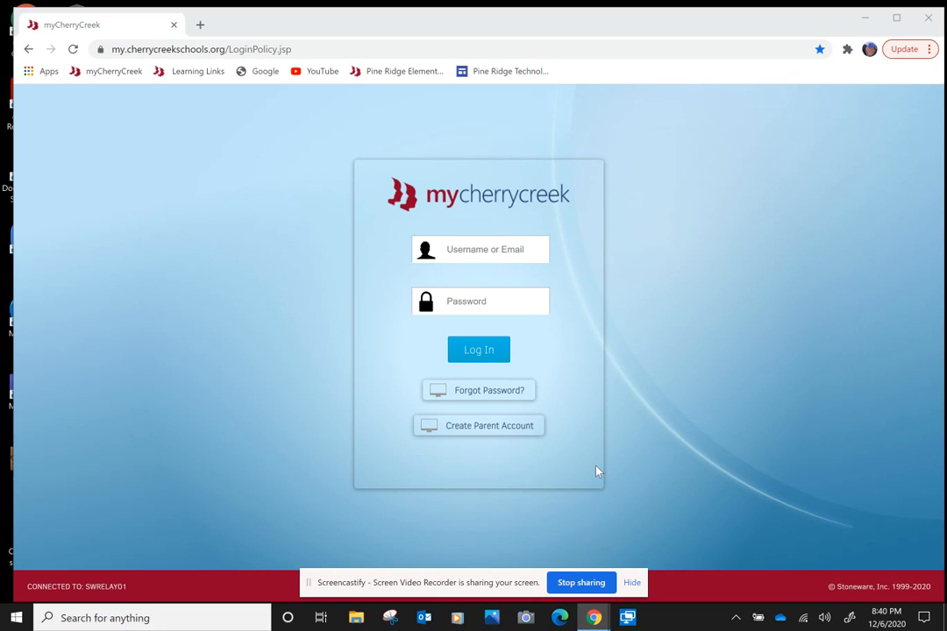
{"action": "mouse_move", "coordinate": [266, 170]}
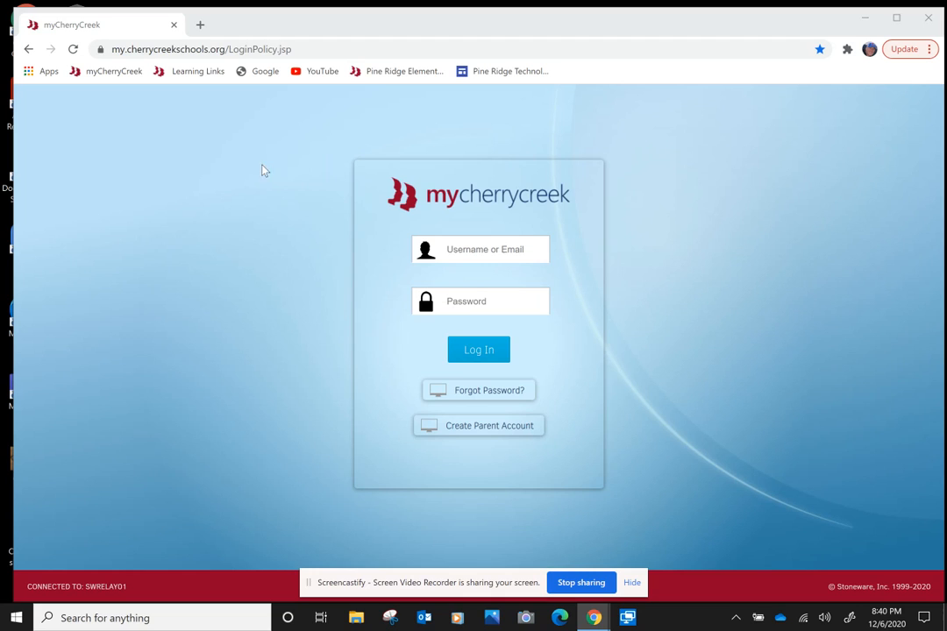
{"action": "mouse_move", "coordinate": [129, 74]}
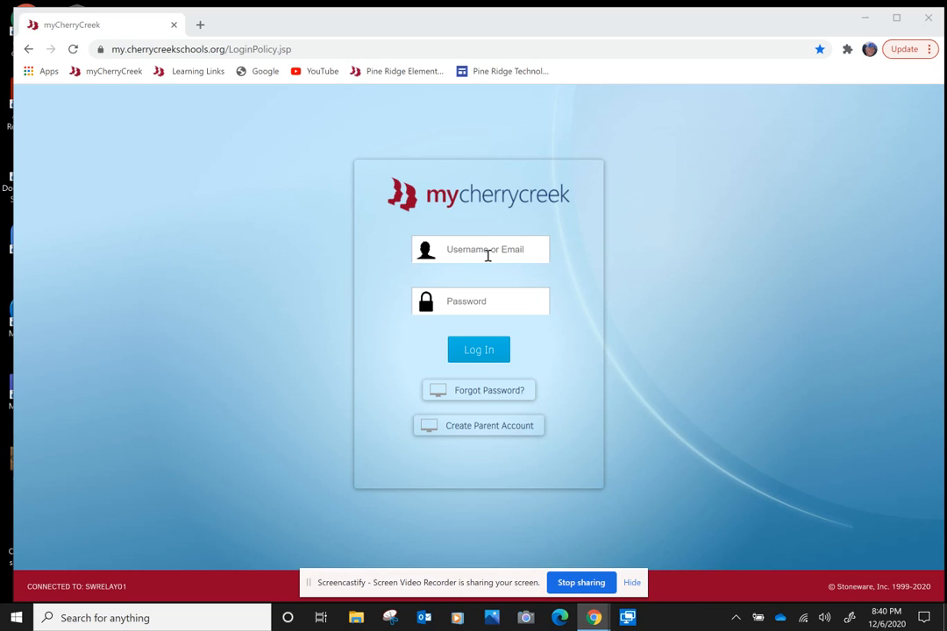
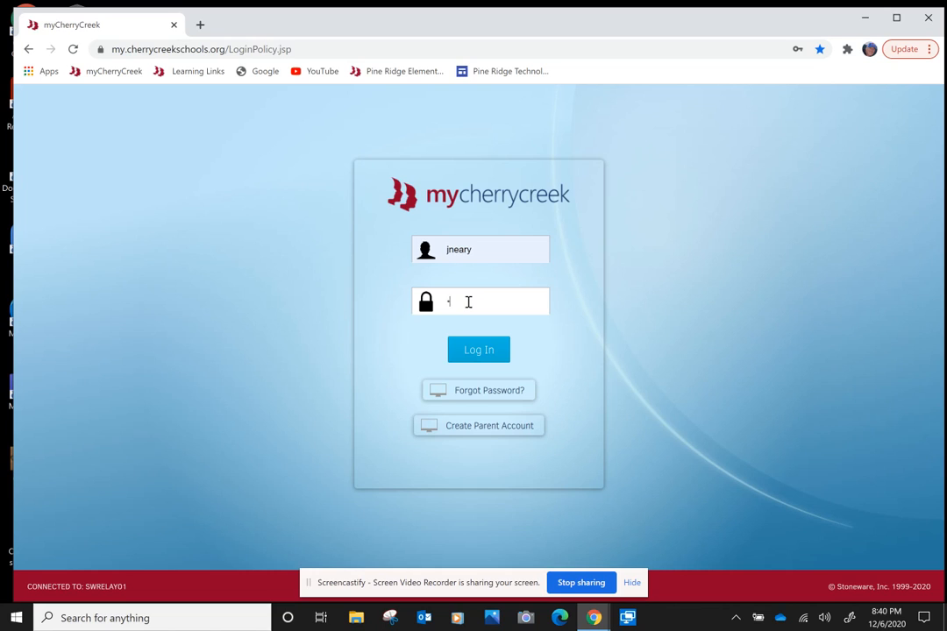
{"action": "type", "text": "password"}
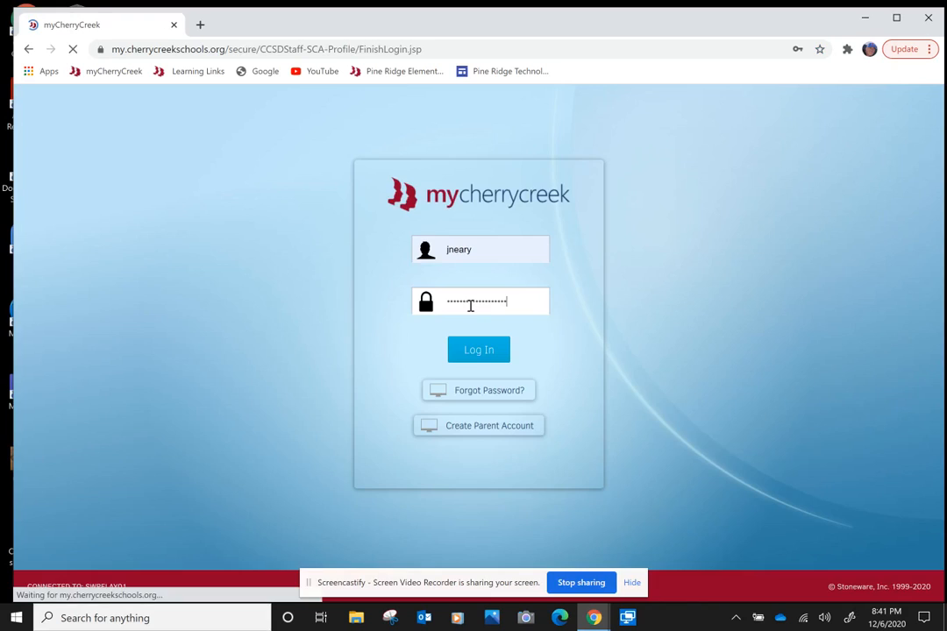
{"action": "left_click", "coordinate": [478, 349]}
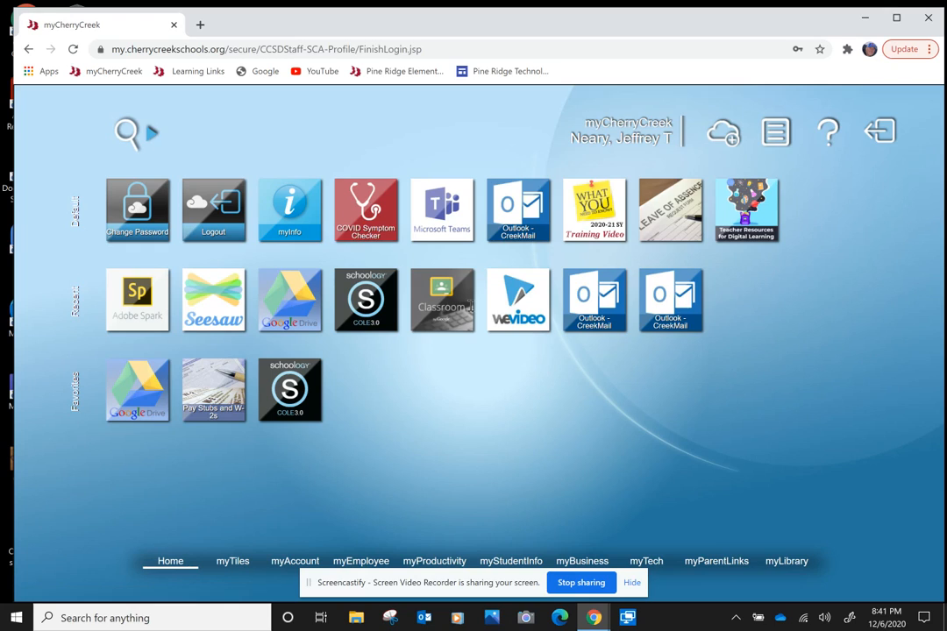
{"action": "mouse_move", "coordinate": [294, 357]}
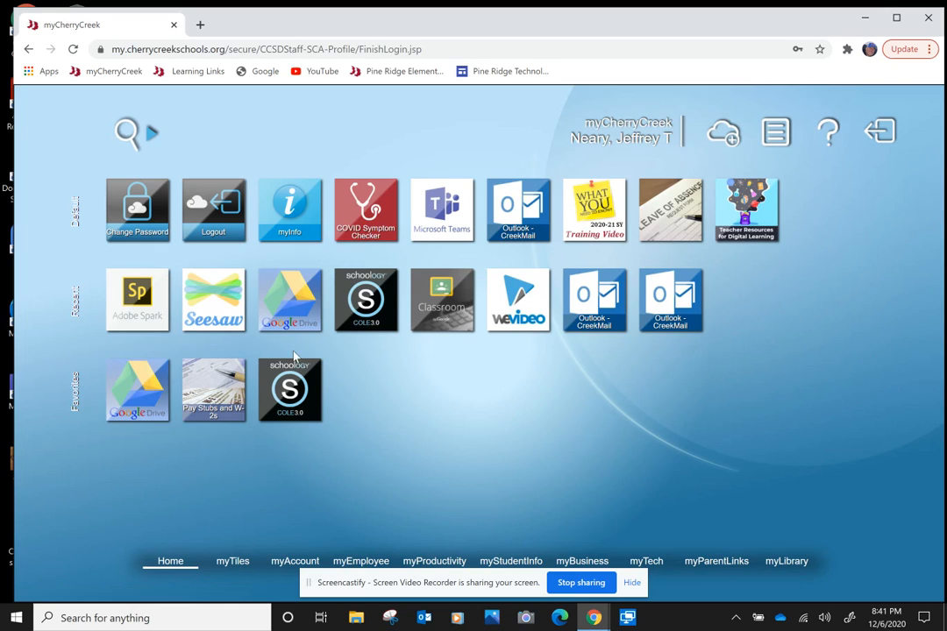
{"action": "mouse_move", "coordinate": [158, 334]}
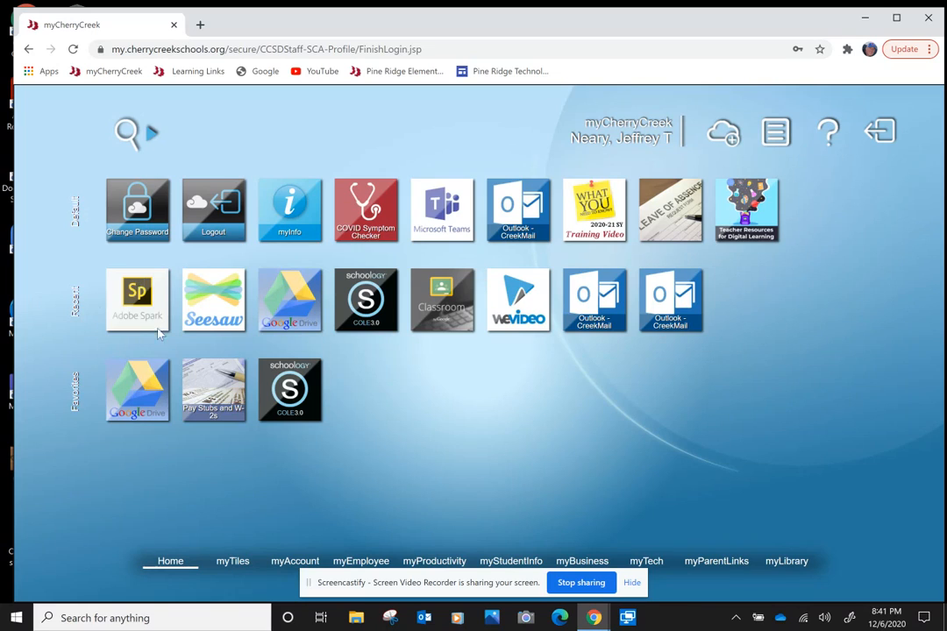
{"action": "mouse_move", "coordinate": [135, 328]}
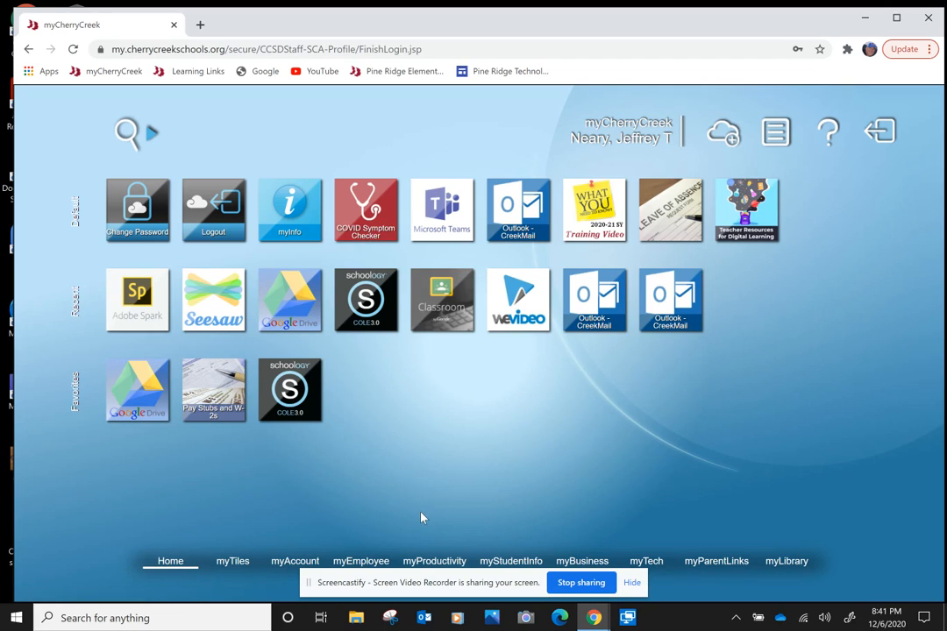
{"action": "mouse_move", "coordinate": [434, 566]}
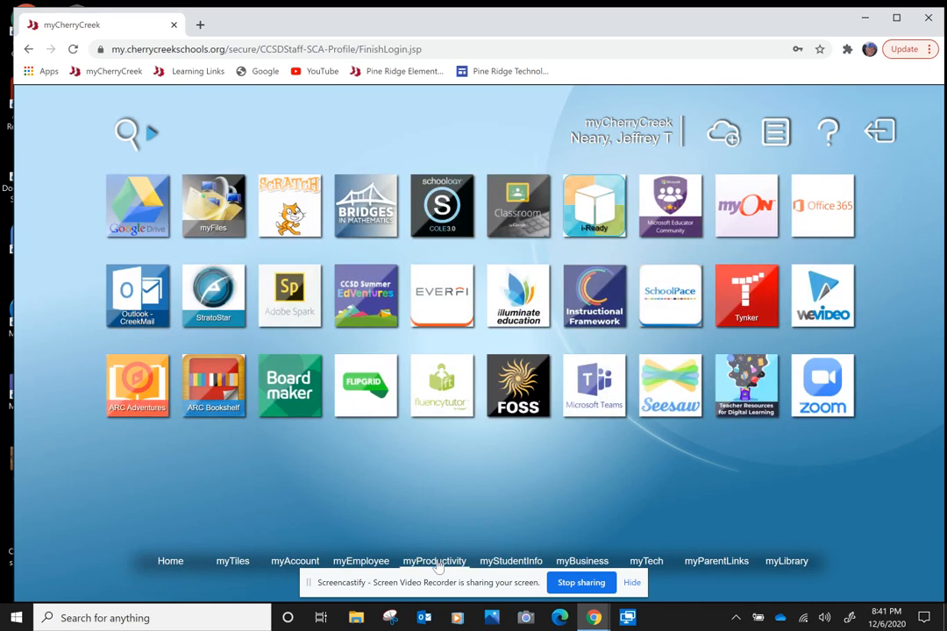
{"action": "mouse_move", "coordinate": [289, 386]}
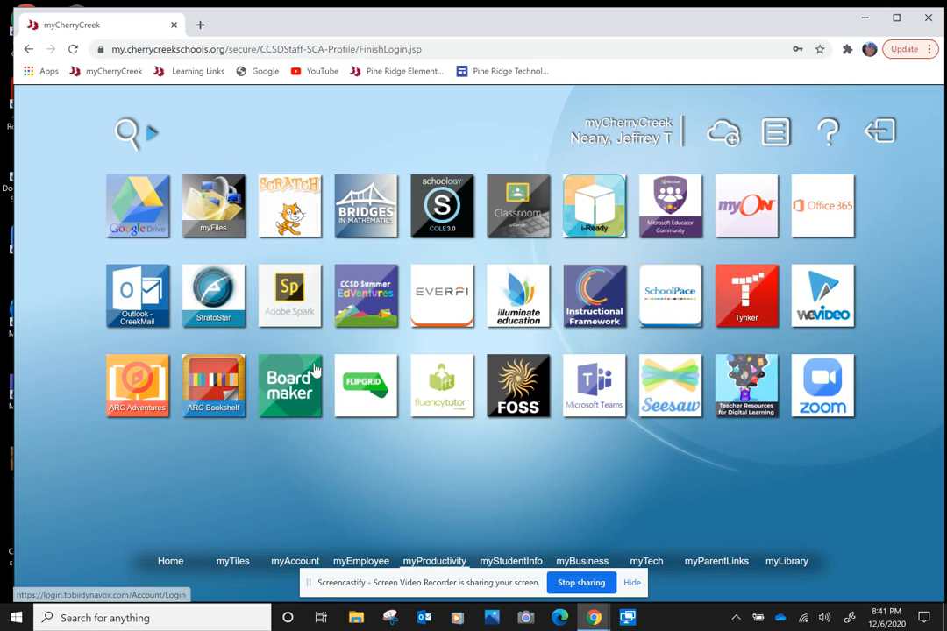
{"action": "mouse_move", "coordinate": [298, 295]}
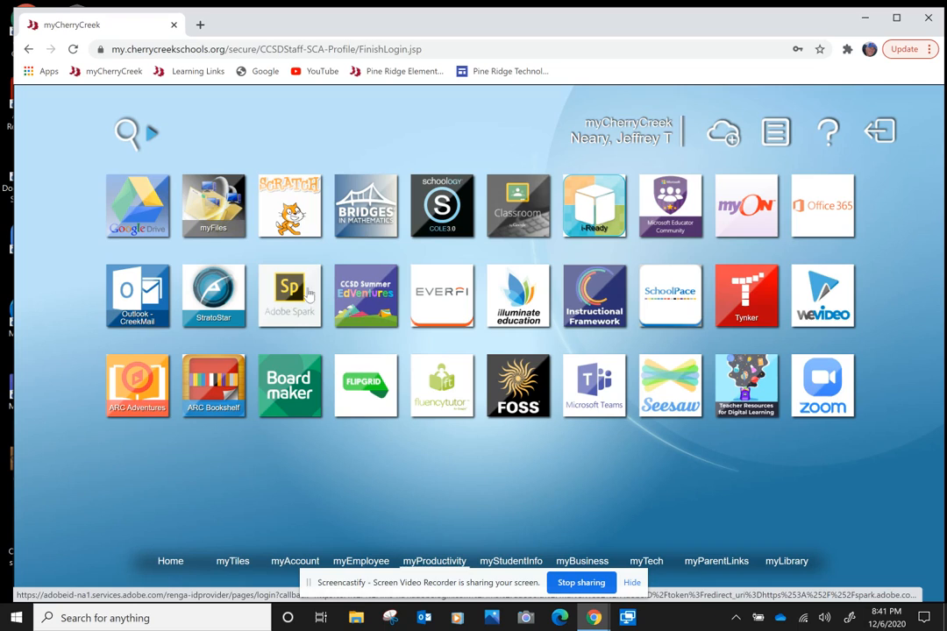
{"action": "mouse_move", "coordinate": [300, 283]}
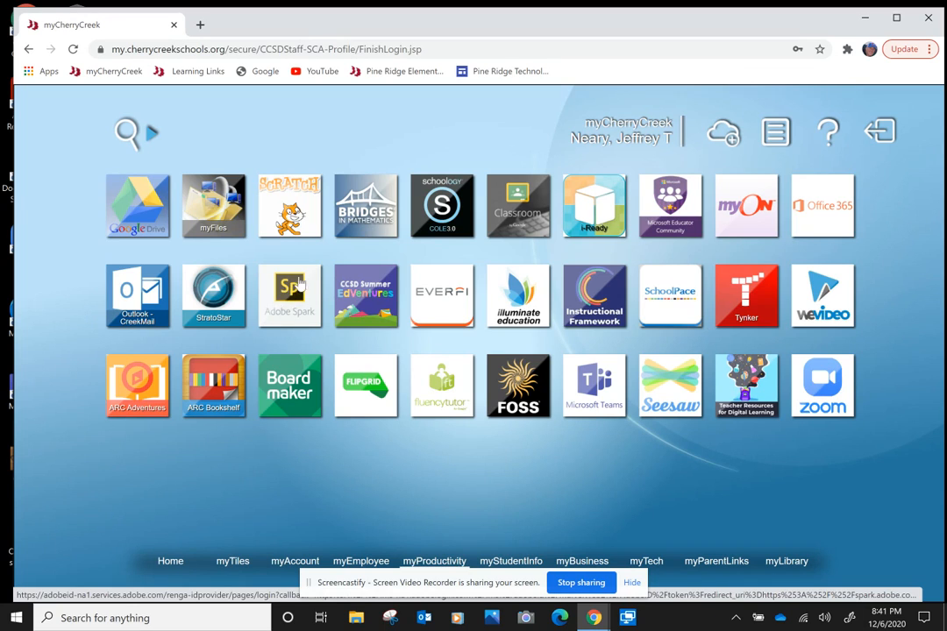
{"action": "mouse_move", "coordinate": [291, 294]}
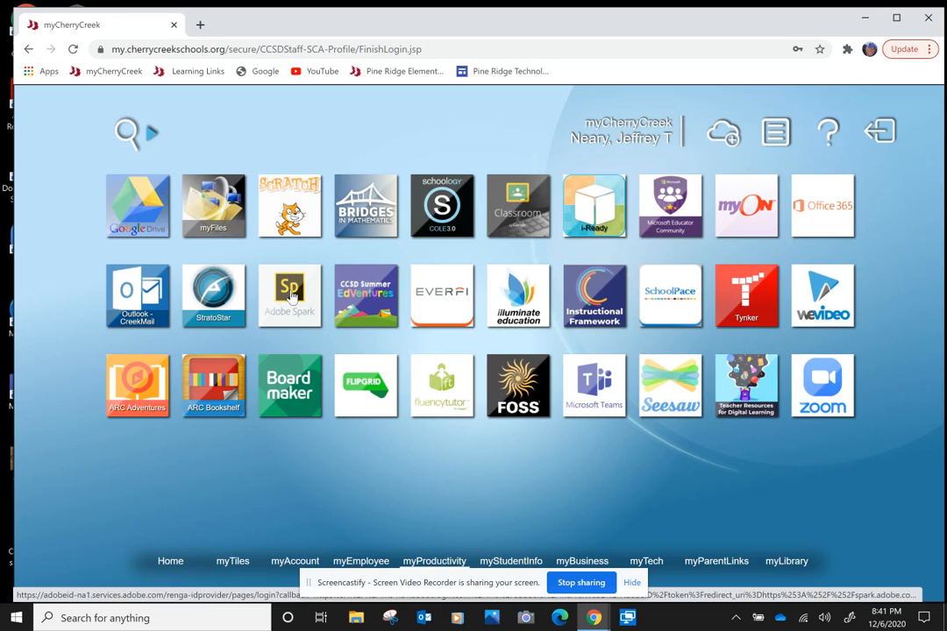
Launch Adobe Spark from the portal's productivity app tiles.
{"action": "left_click", "coordinate": [289, 297]}
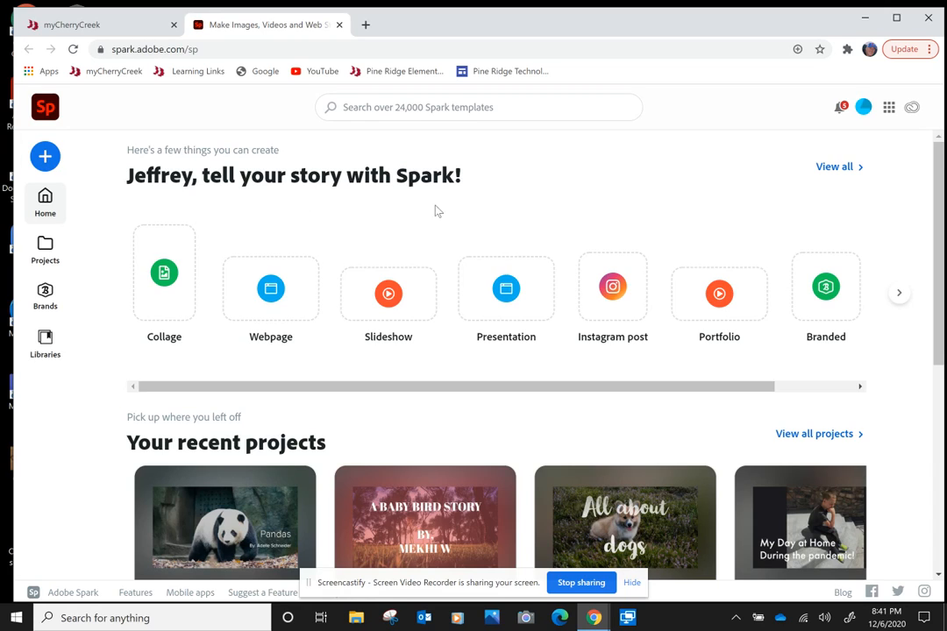
{"action": "mouse_move", "coordinate": [563, 184]}
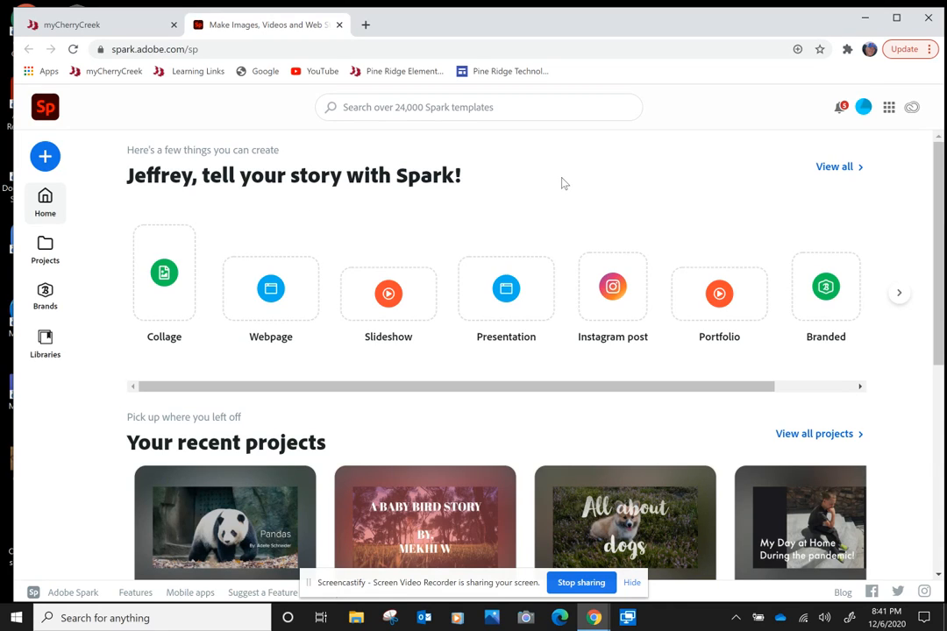
{"action": "mouse_move", "coordinate": [90, 165]}
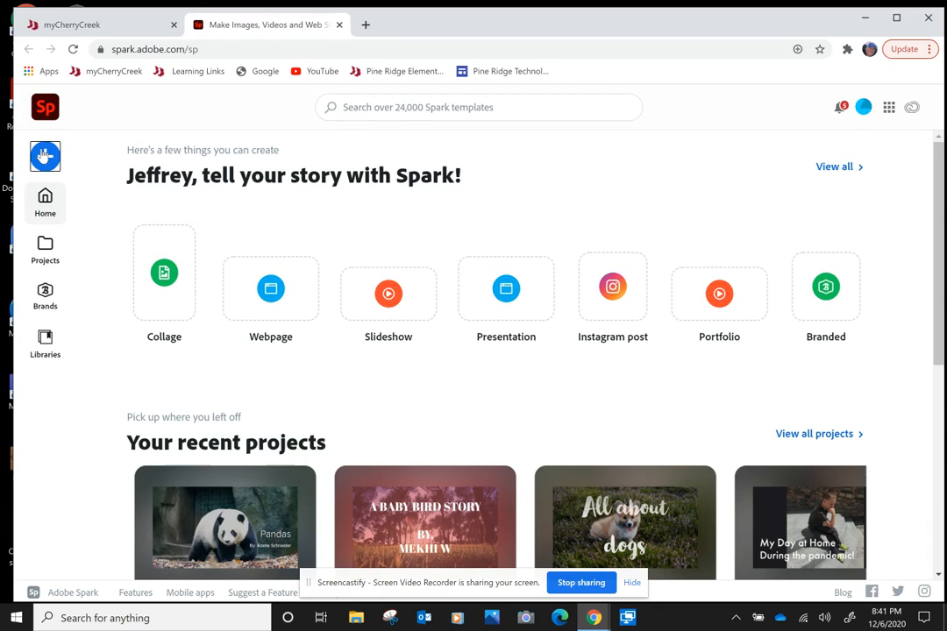
Create a new Video project from the + create menu.
{"action": "left_click", "coordinate": [45, 156]}
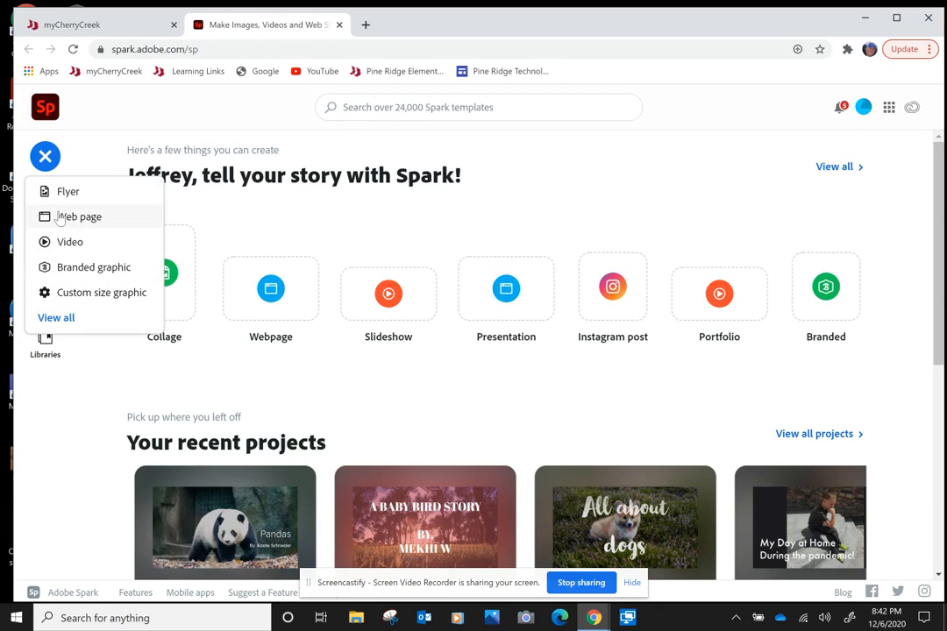
{"action": "mouse_move", "coordinate": [71, 242]}
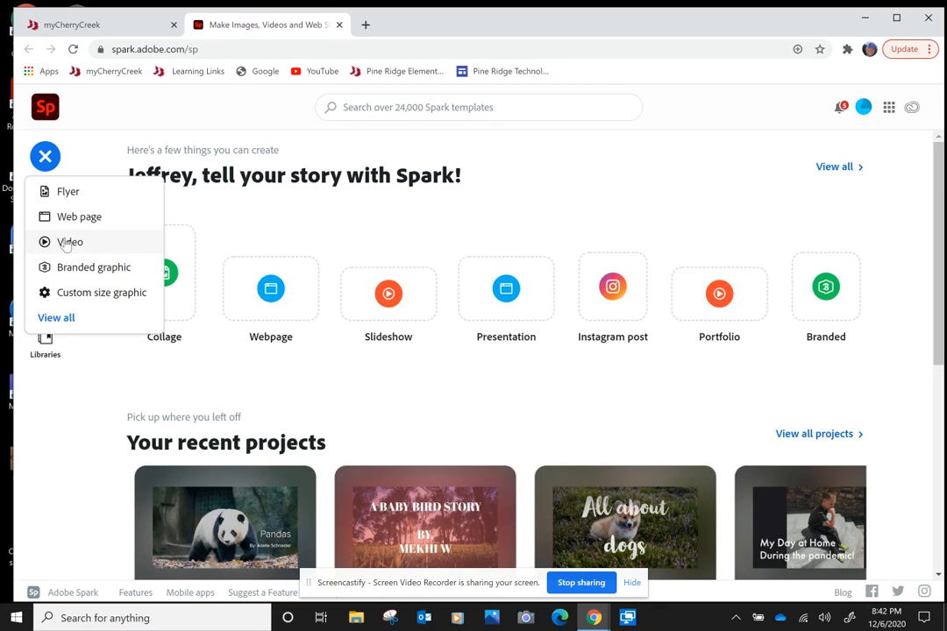
{"action": "left_click", "coordinate": [70, 242]}
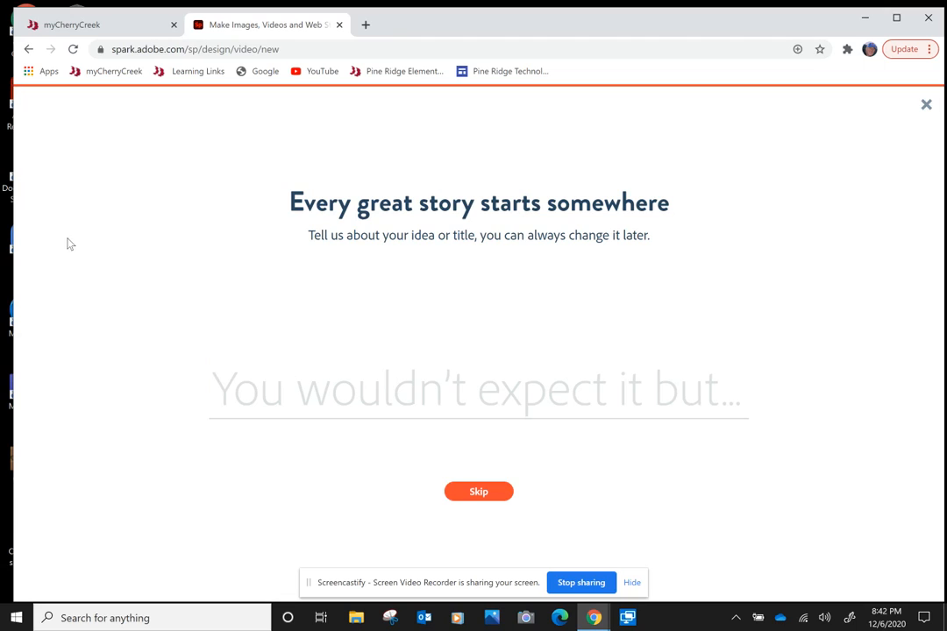
{"action": "mouse_move", "coordinate": [452, 454]}
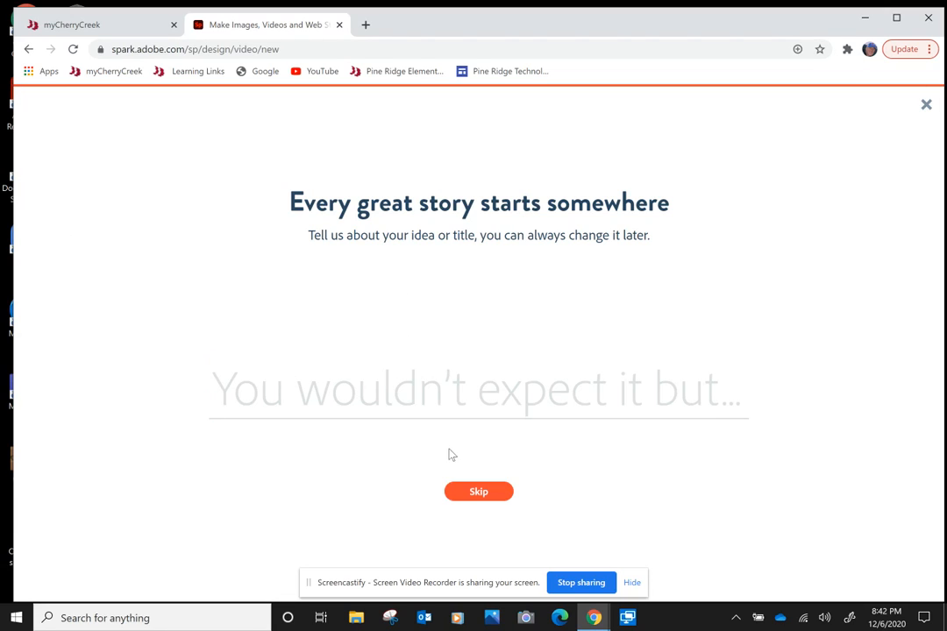
{"action": "mouse_move", "coordinate": [478, 491]}
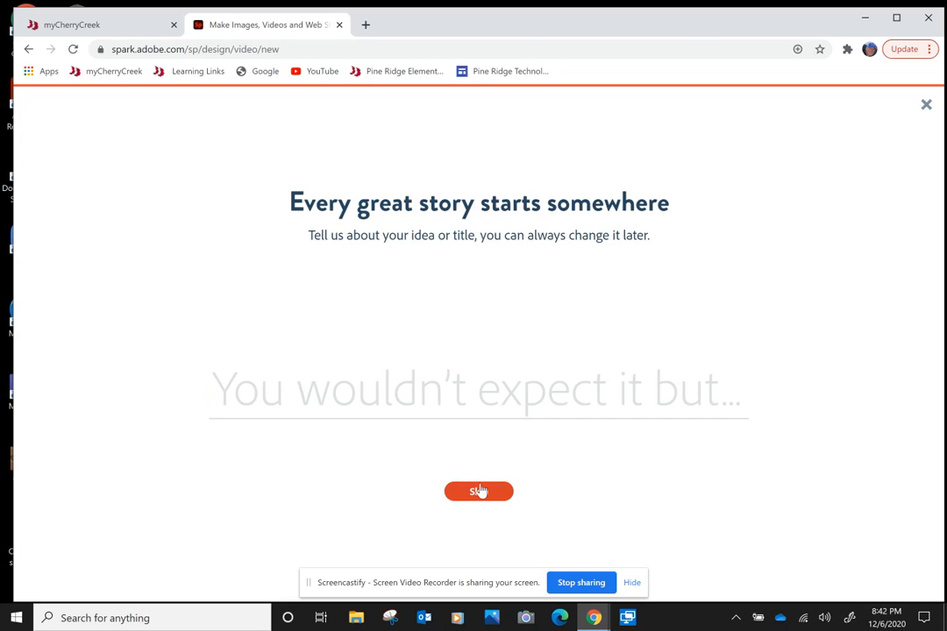
Skip the story-idea prompt and start the video from scratch.
{"action": "left_click", "coordinate": [478, 491]}
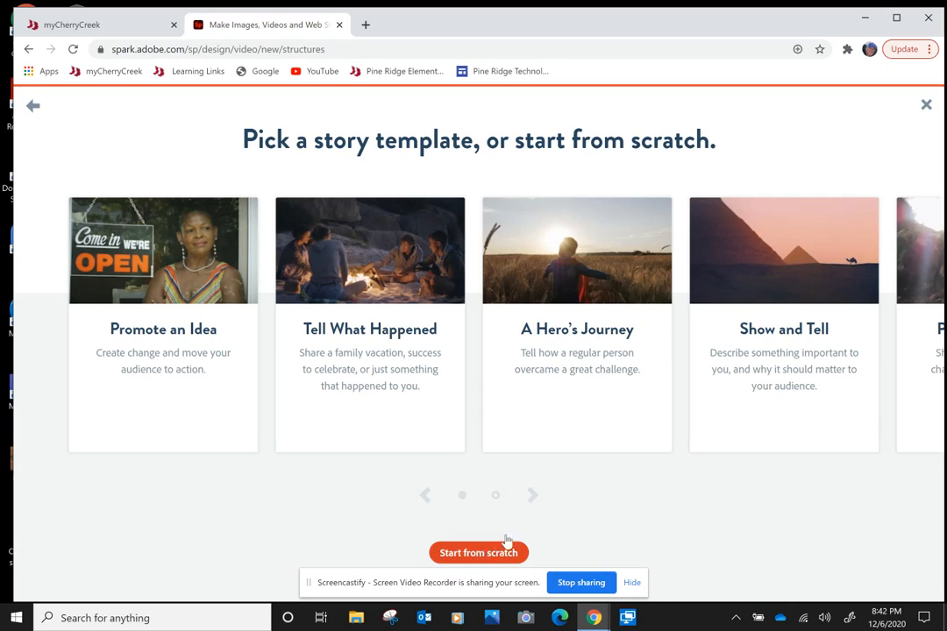
{"action": "mouse_move", "coordinate": [479, 526]}
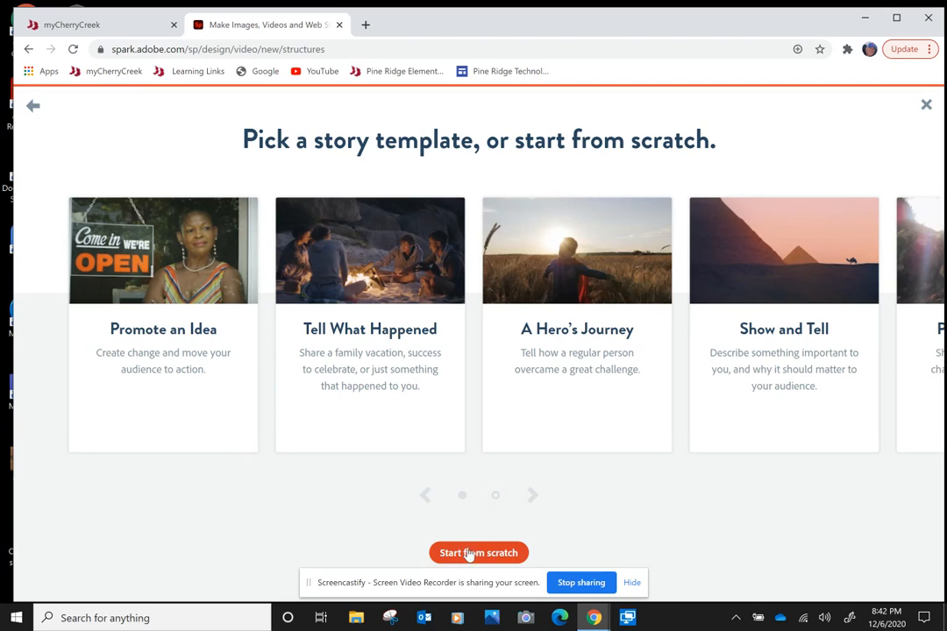
{"action": "left_click", "coordinate": [479, 553]}
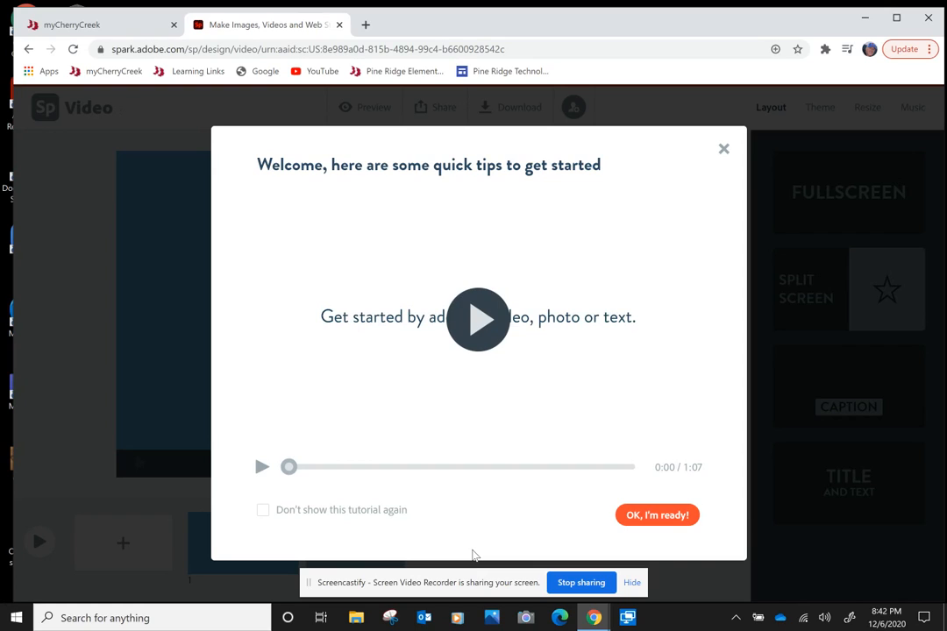
{"action": "mouse_move", "coordinate": [566, 453]}
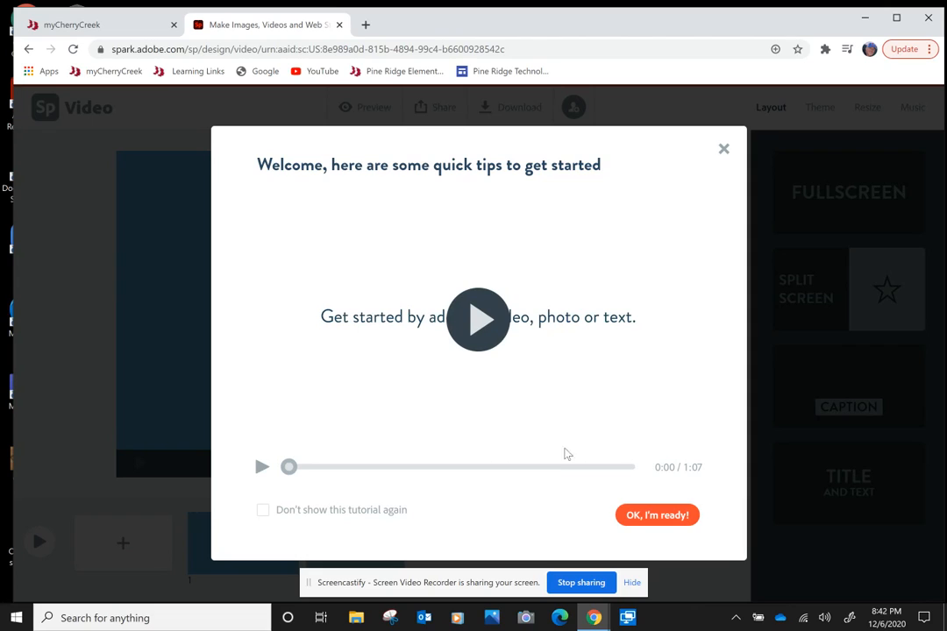
{"action": "mouse_move", "coordinate": [652, 342]}
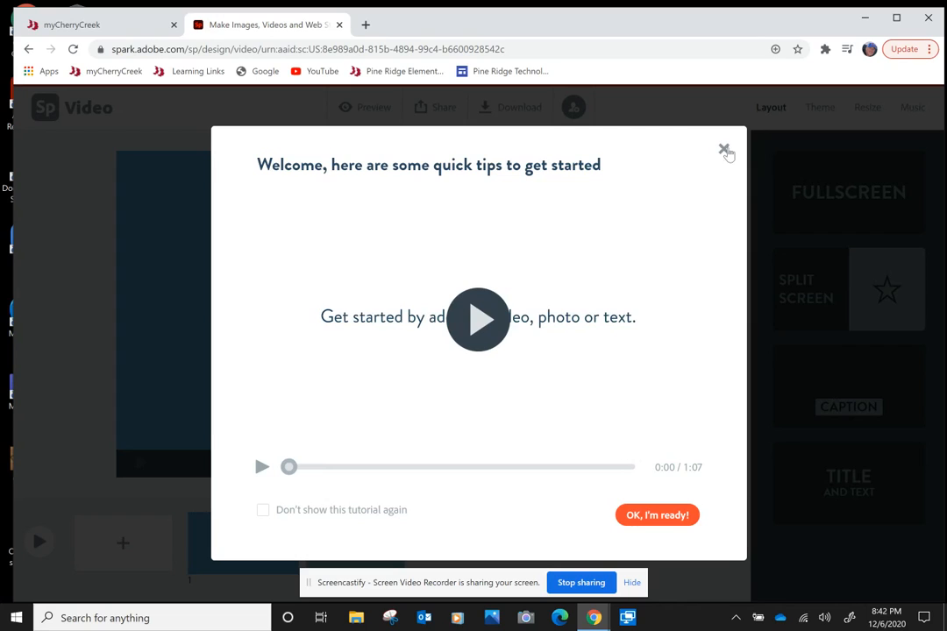
Dismiss the welcome tips dialog to reveal the blank first slide.
{"action": "left_click", "coordinate": [725, 150]}
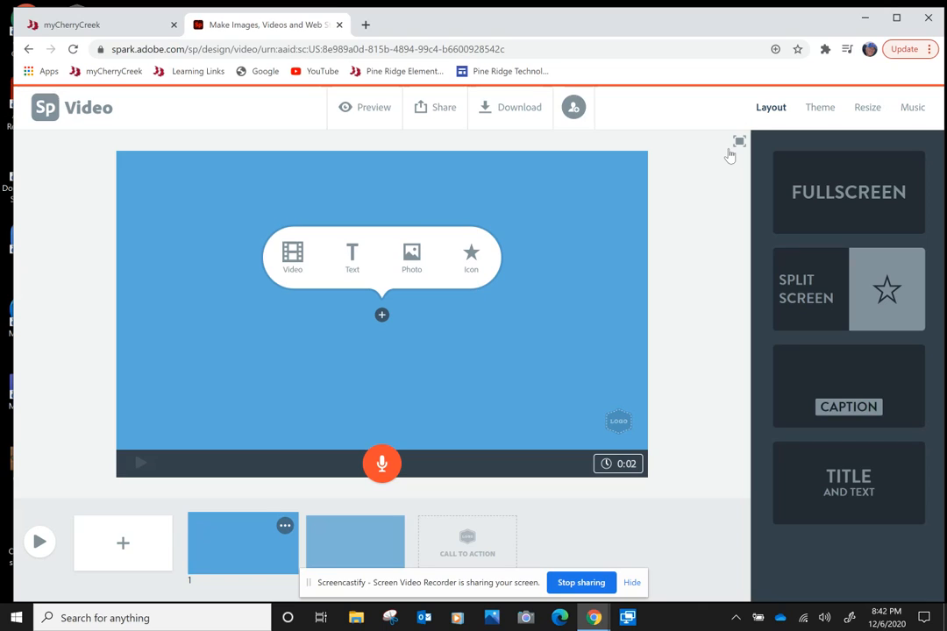
{"action": "mouse_move", "coordinate": [504, 193]}
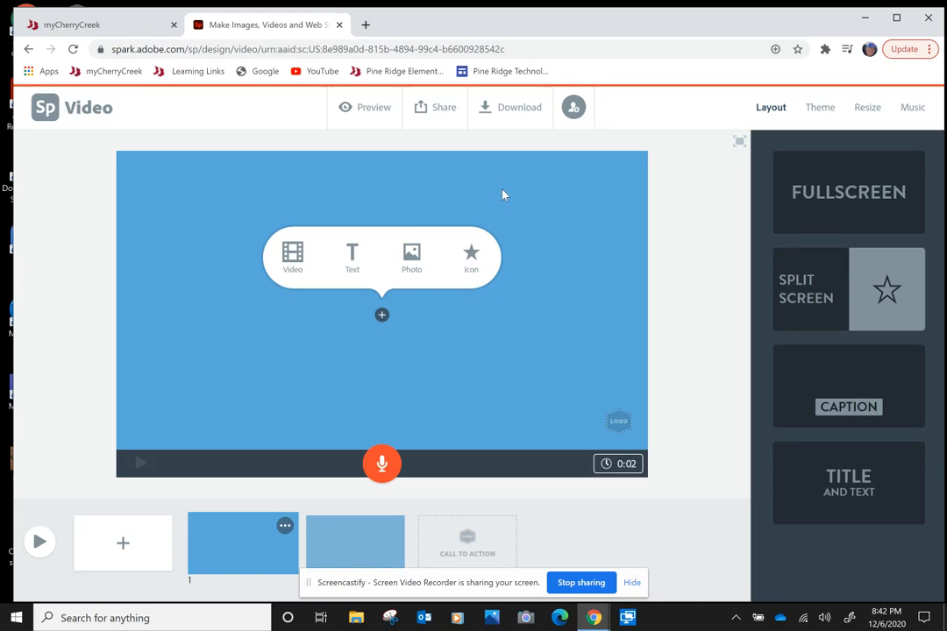
{"action": "mouse_move", "coordinate": [217, 548]}
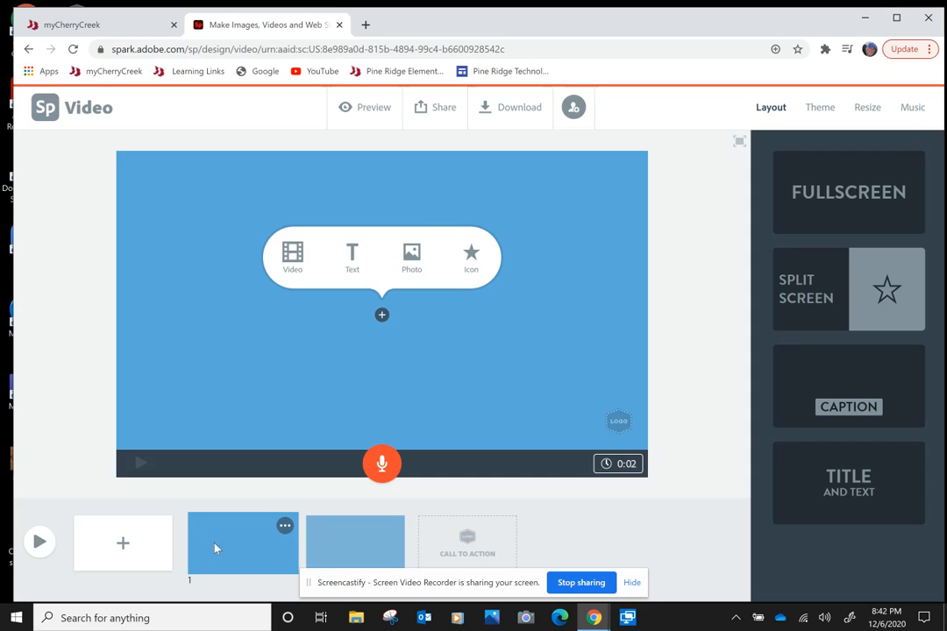
{"action": "mouse_move", "coordinate": [282, 506]}
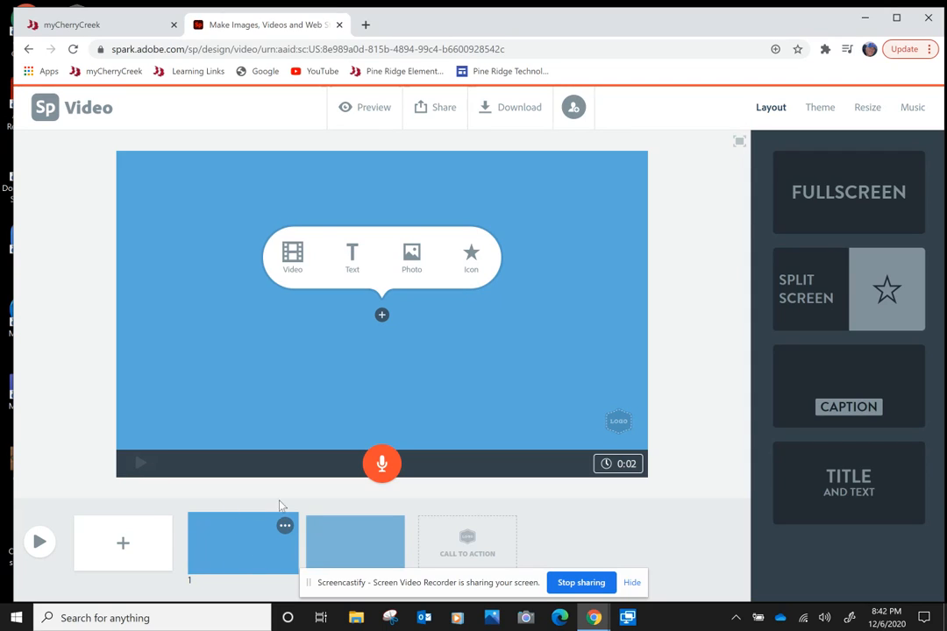
{"action": "mouse_move", "coordinate": [241, 566]}
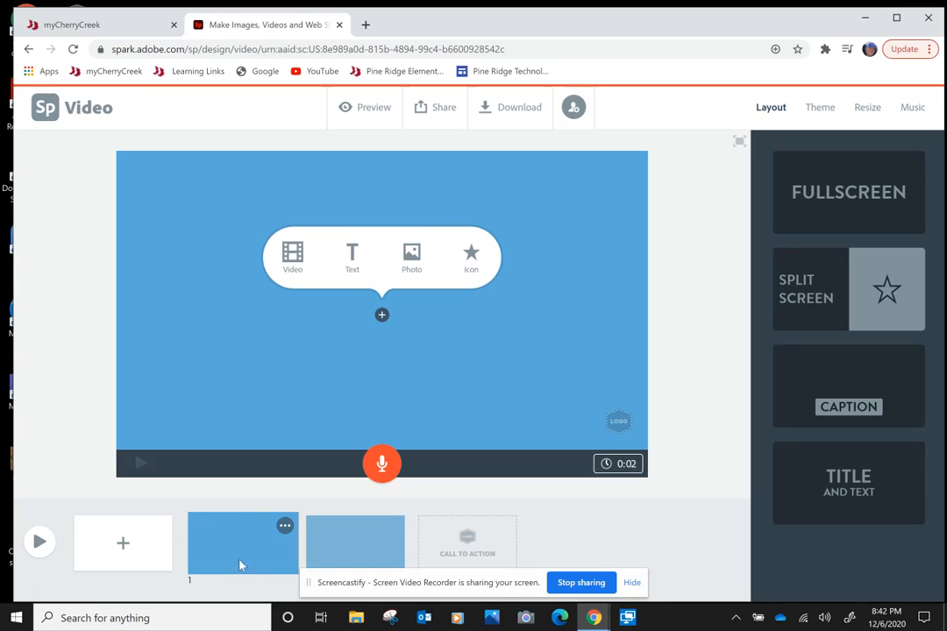
{"action": "mouse_move", "coordinate": [333, 374]}
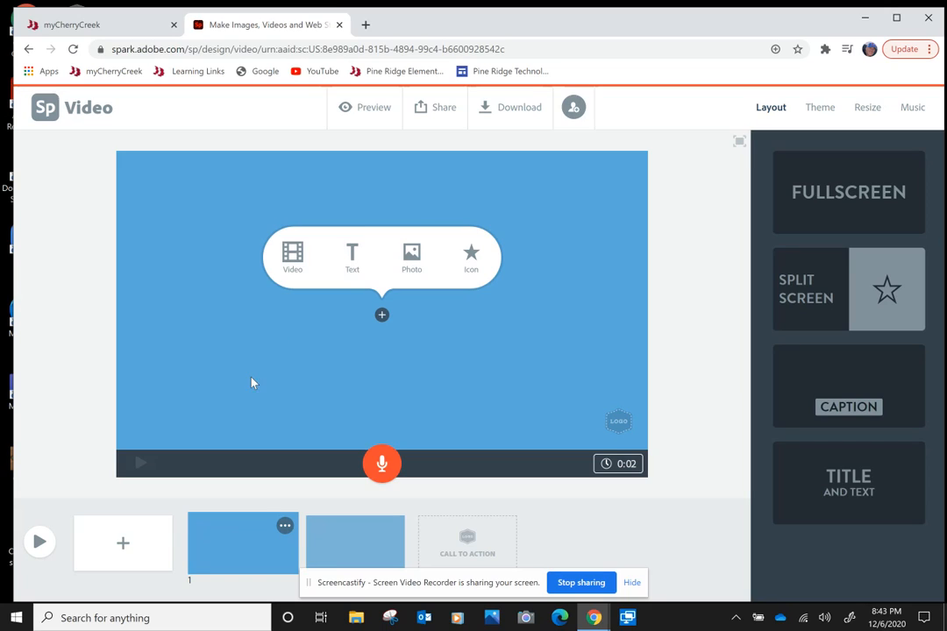
Insert a Text element onto slide 1.
{"action": "left_click", "coordinate": [351, 257]}
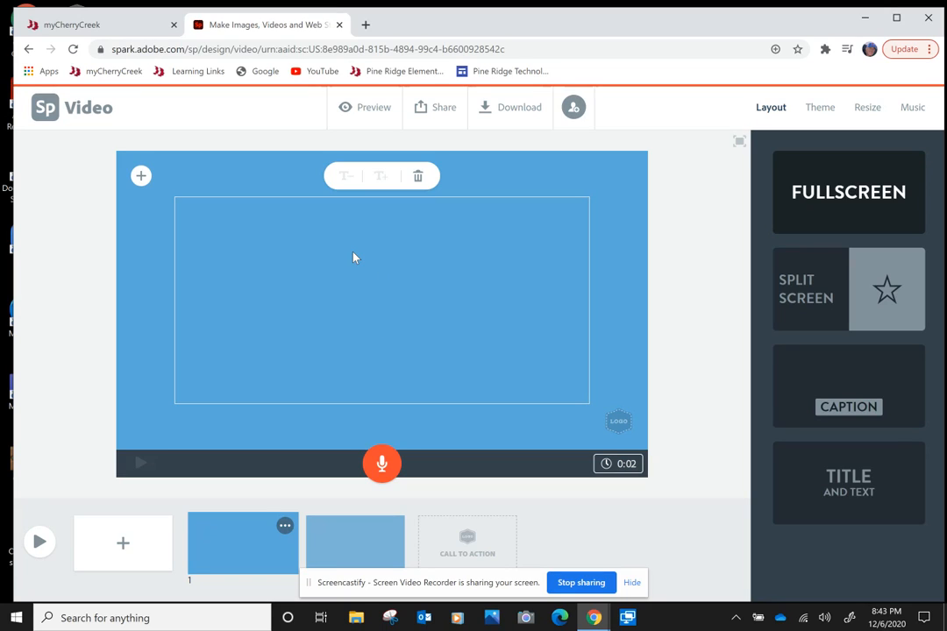
Type 'With These Hands...' into the first slide's text box.
{"action": "left_click", "coordinate": [382, 301]}
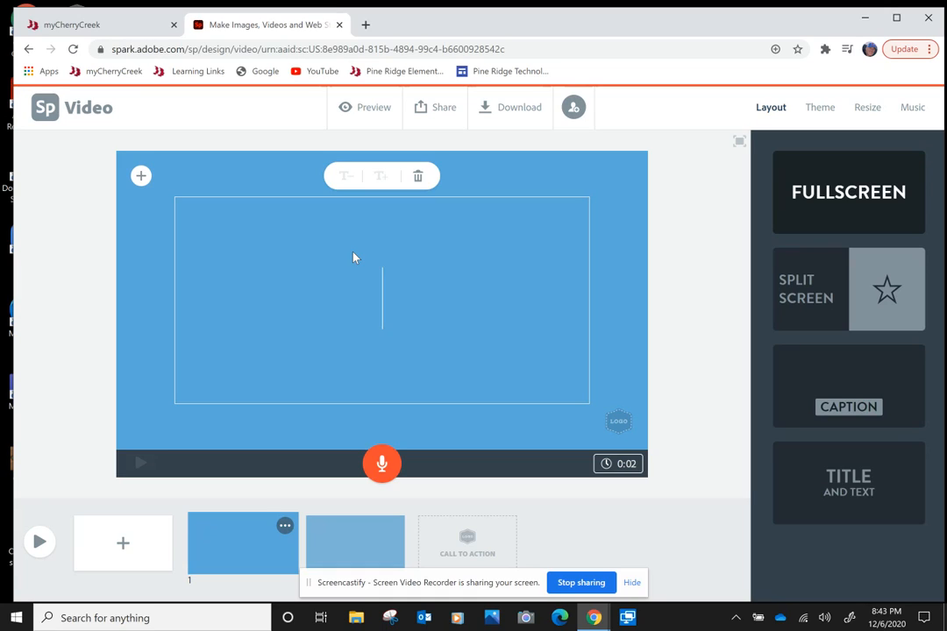
{"action": "type", "text": "W"}
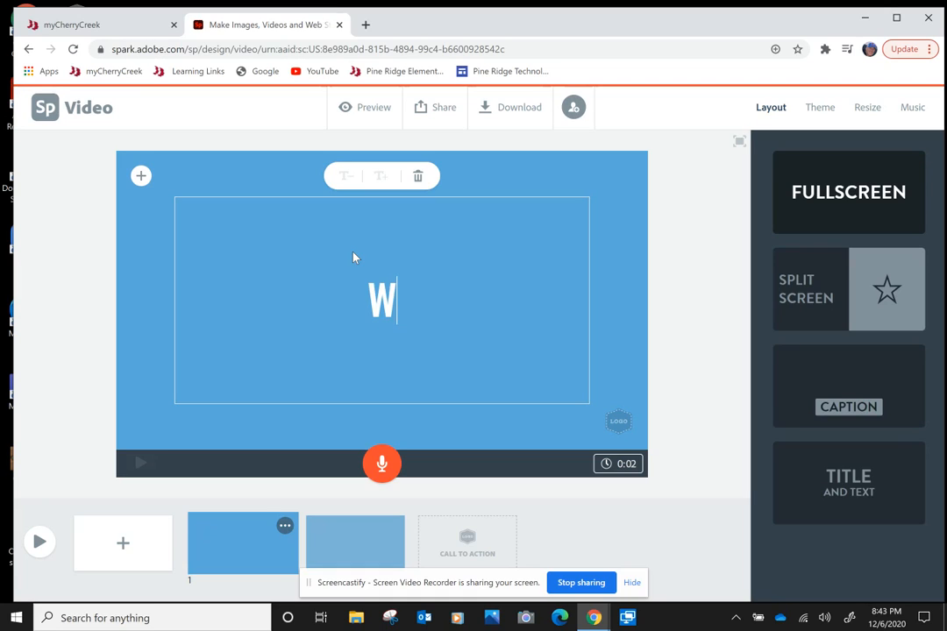
{"action": "type", "text": "ith T"}
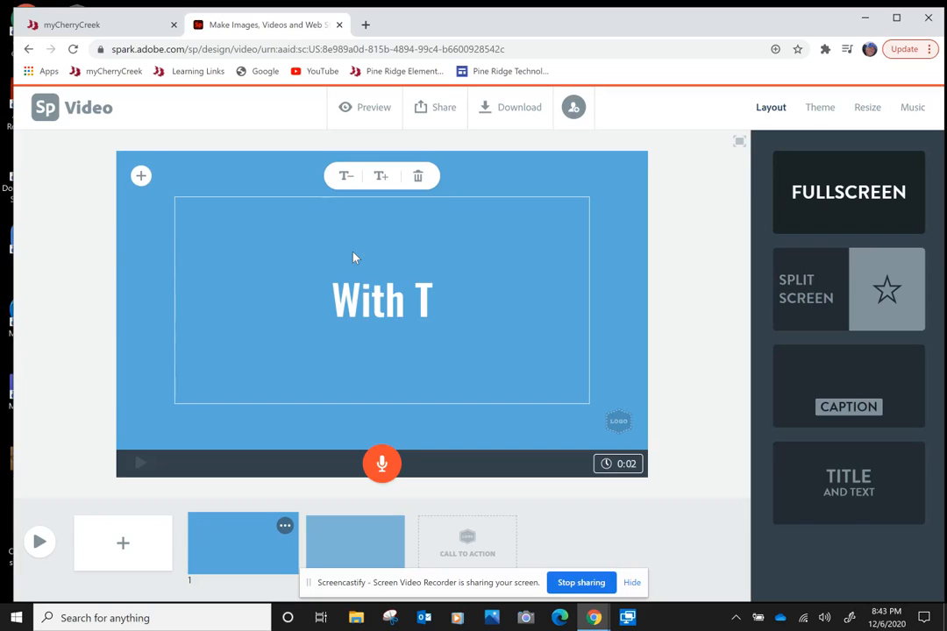
{"action": "type", "text": "hese"}
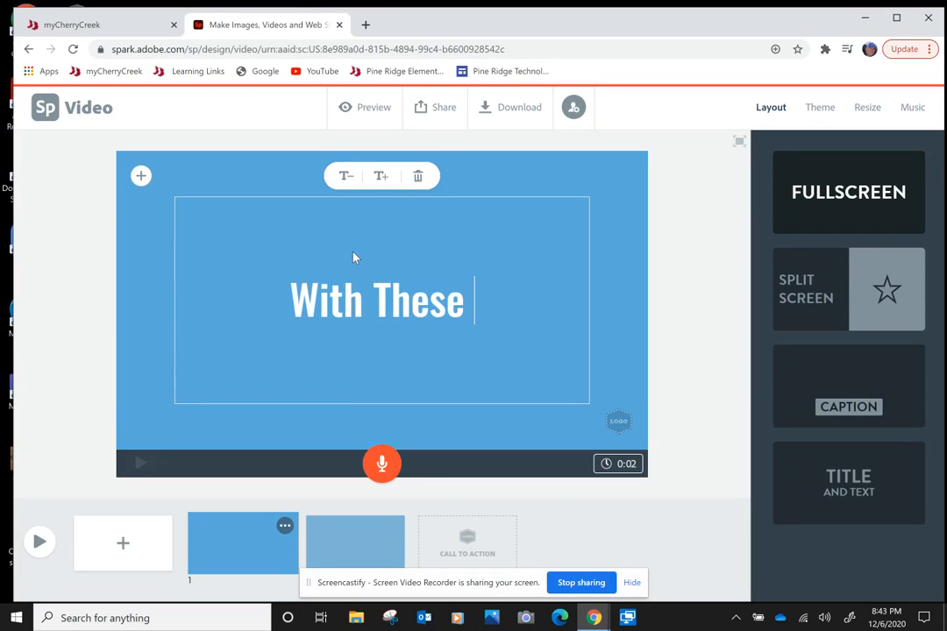
{"action": "type", "text": "Hands"}
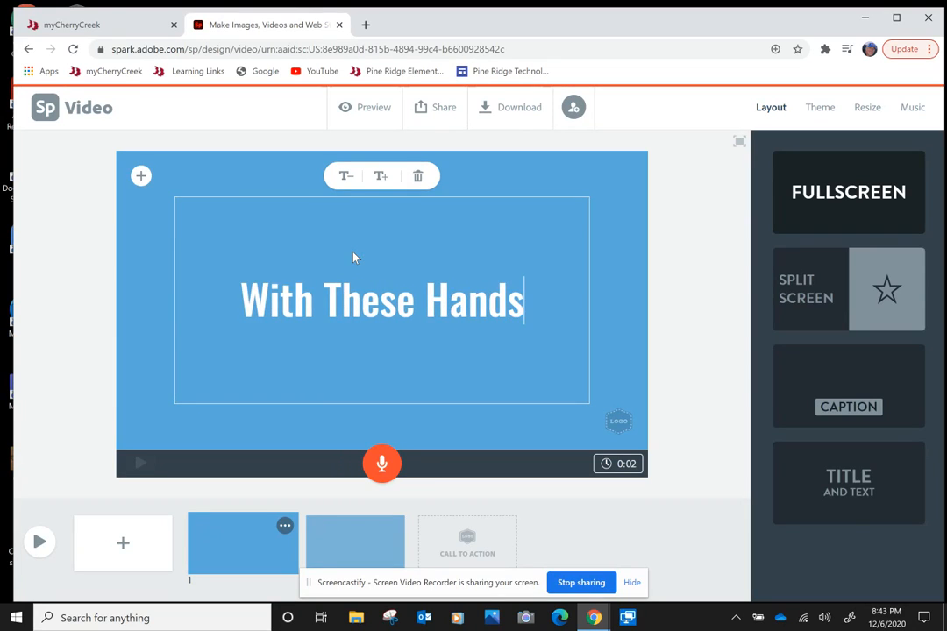
{"action": "type", "text": "..."}
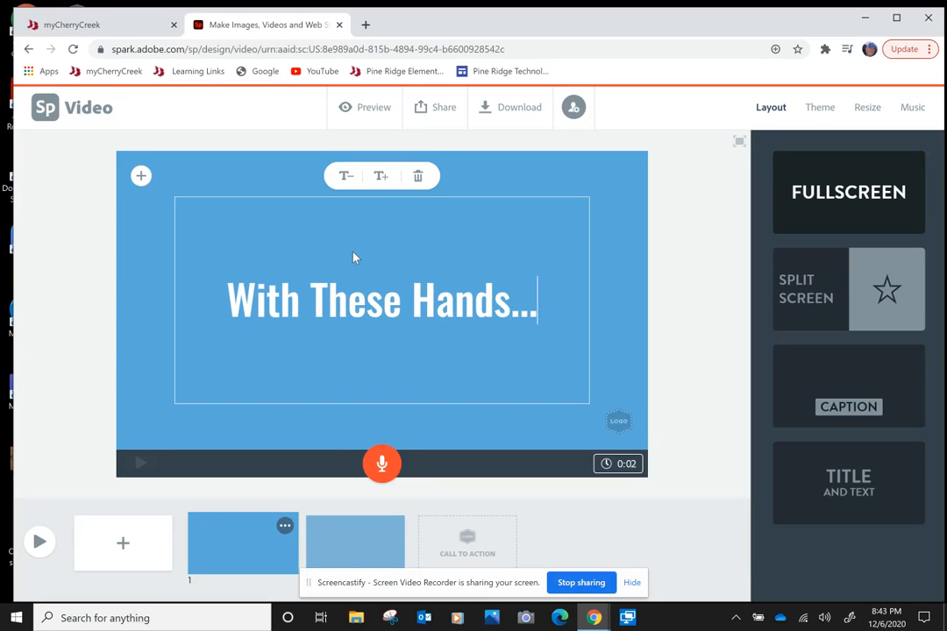
{"action": "mouse_move", "coordinate": [547, 377]}
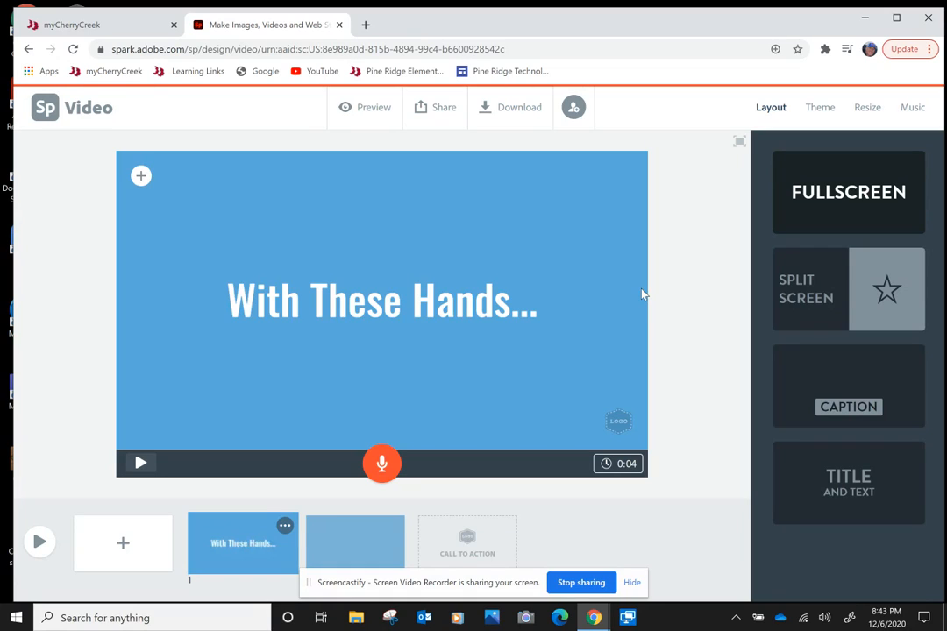
{"action": "mouse_move", "coordinate": [619, 156]}
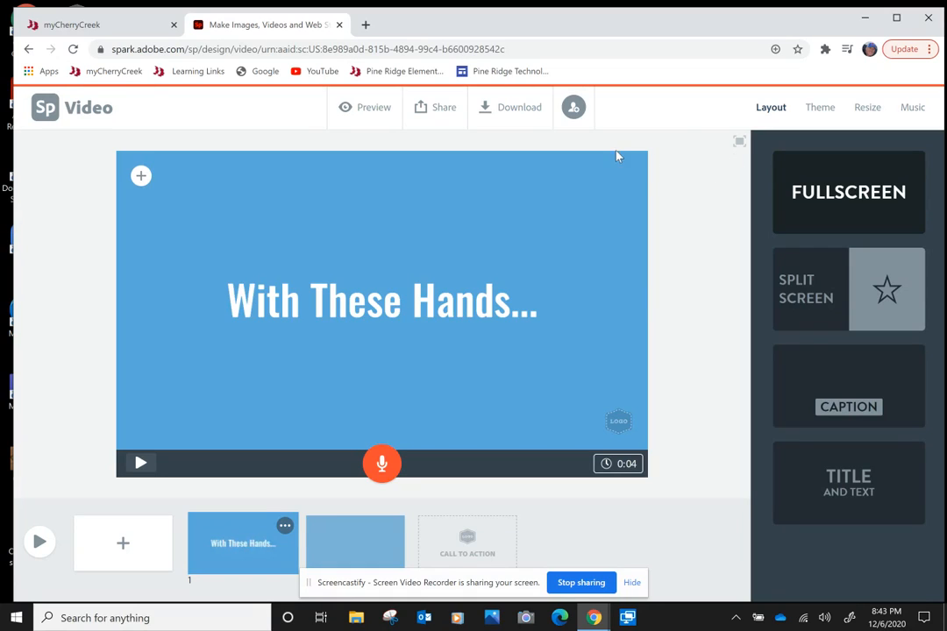
{"action": "mouse_move", "coordinate": [819, 107]}
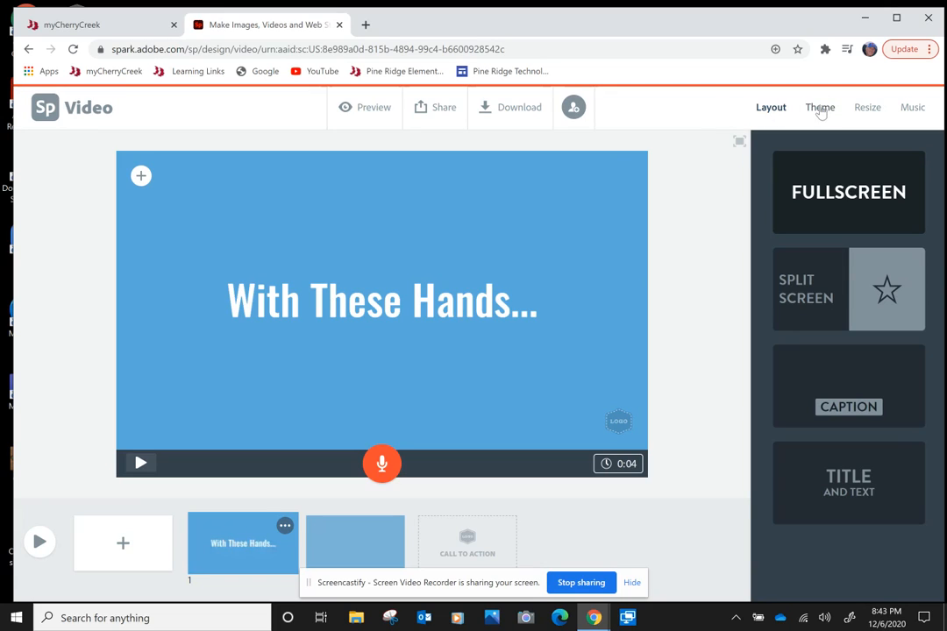
Try the Elevate theme in green and violet, then apply Focus in purple.
{"action": "left_click", "coordinate": [818, 107]}
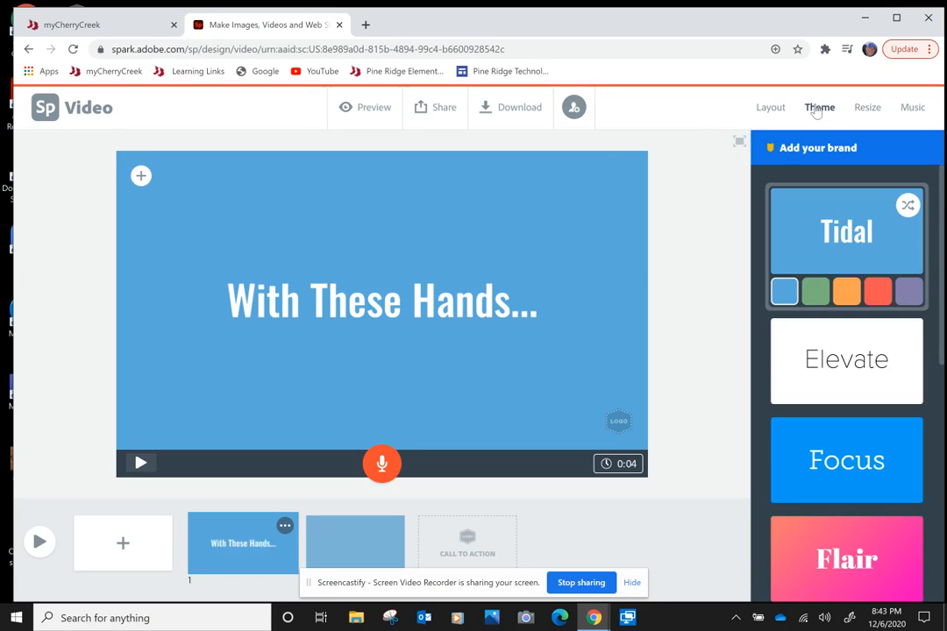
{"action": "right_click", "coordinate": [846, 307]}
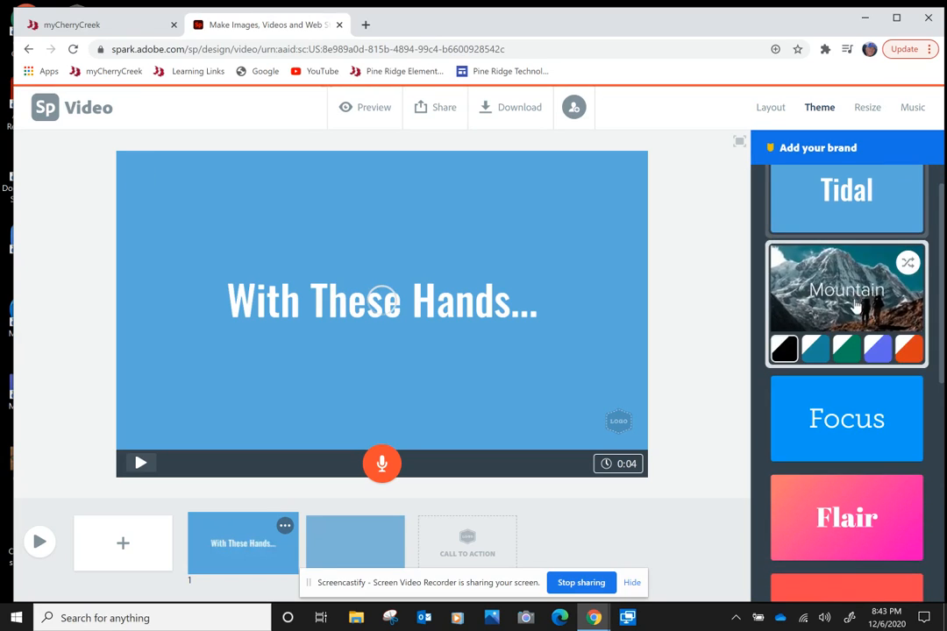
{"action": "left_click", "coordinate": [846, 349]}
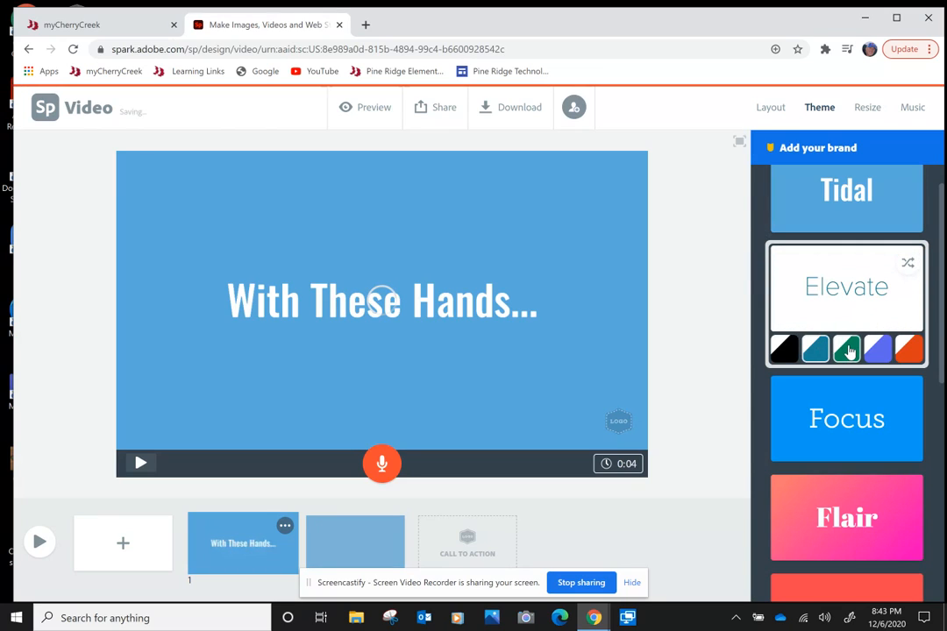
{"action": "left_click", "coordinate": [846, 349]}
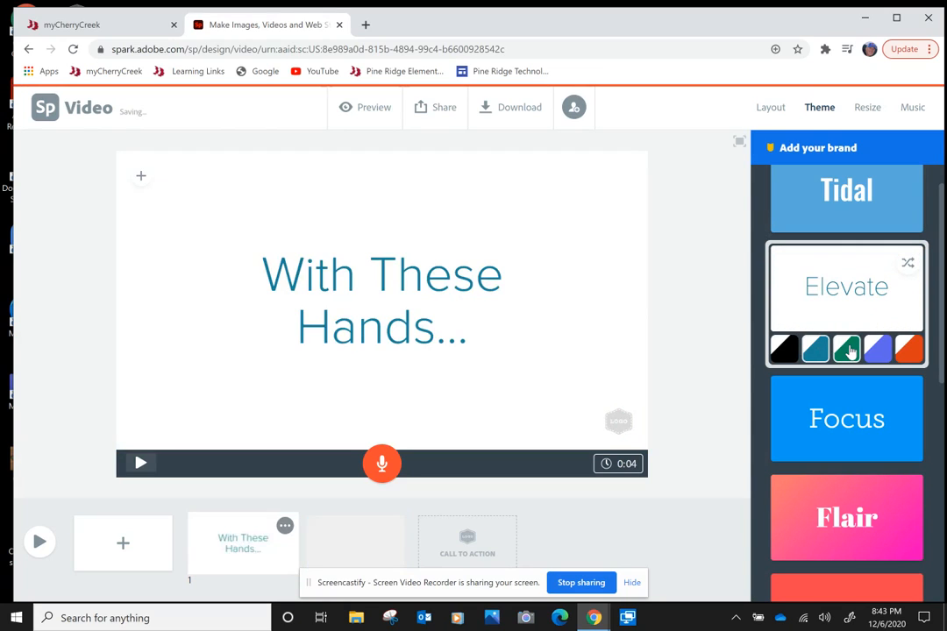
{"action": "left_click", "coordinate": [846, 349]}
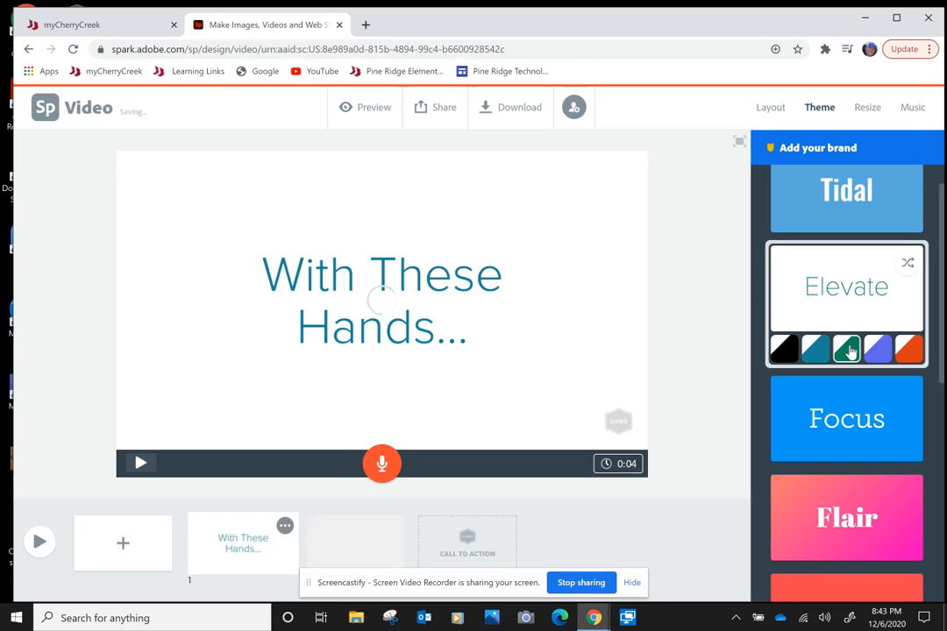
{"action": "left_click", "coordinate": [846, 349]}
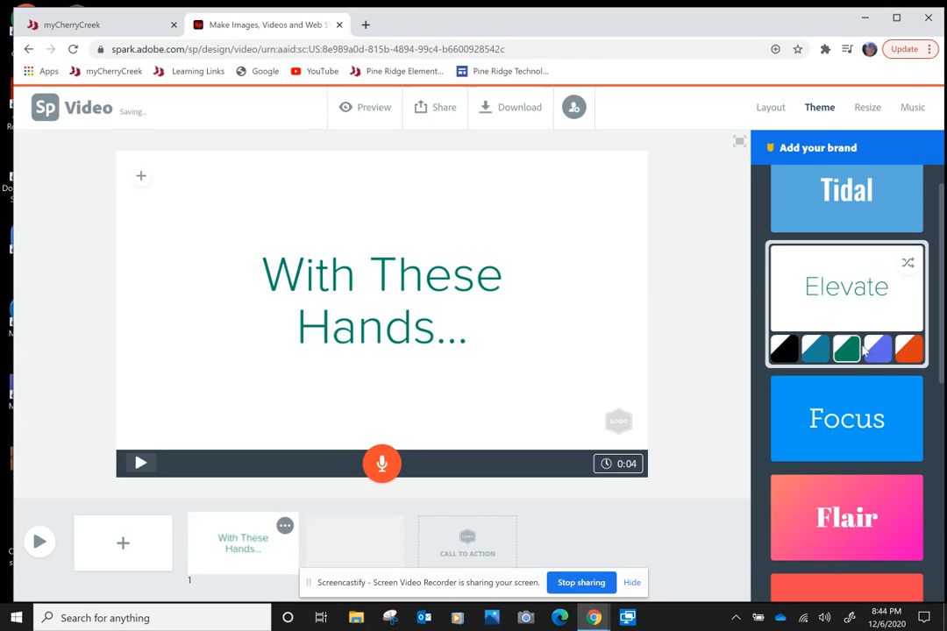
{"action": "left_click", "coordinate": [877, 349]}
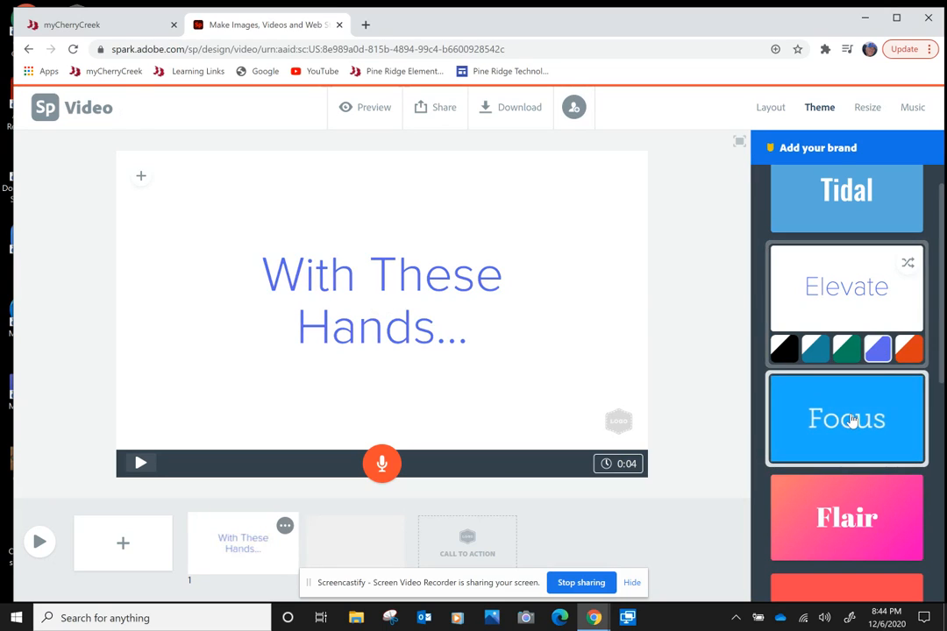
{"action": "left_click", "coordinate": [845, 418]}
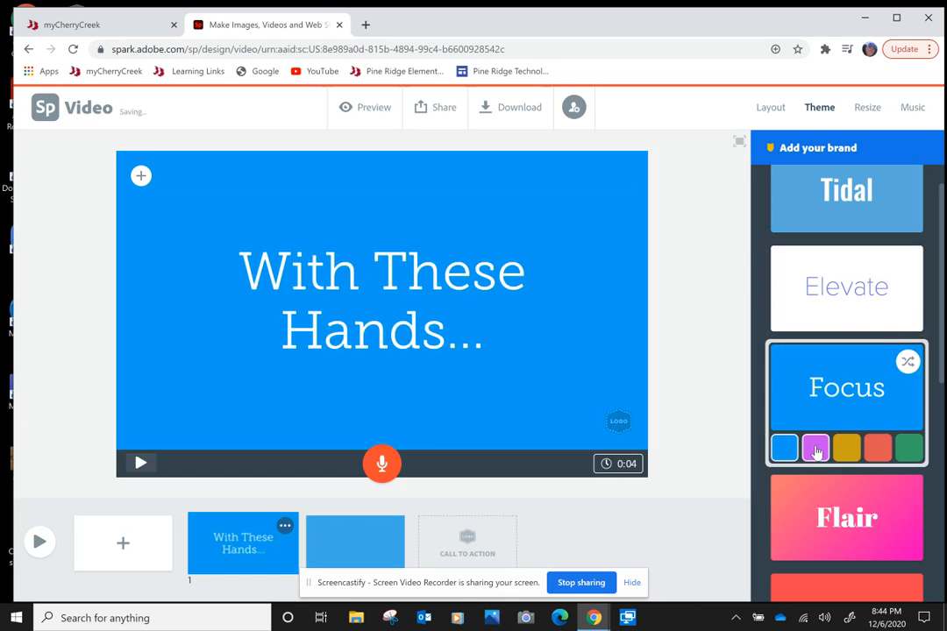
{"action": "left_click", "coordinate": [815, 448]}
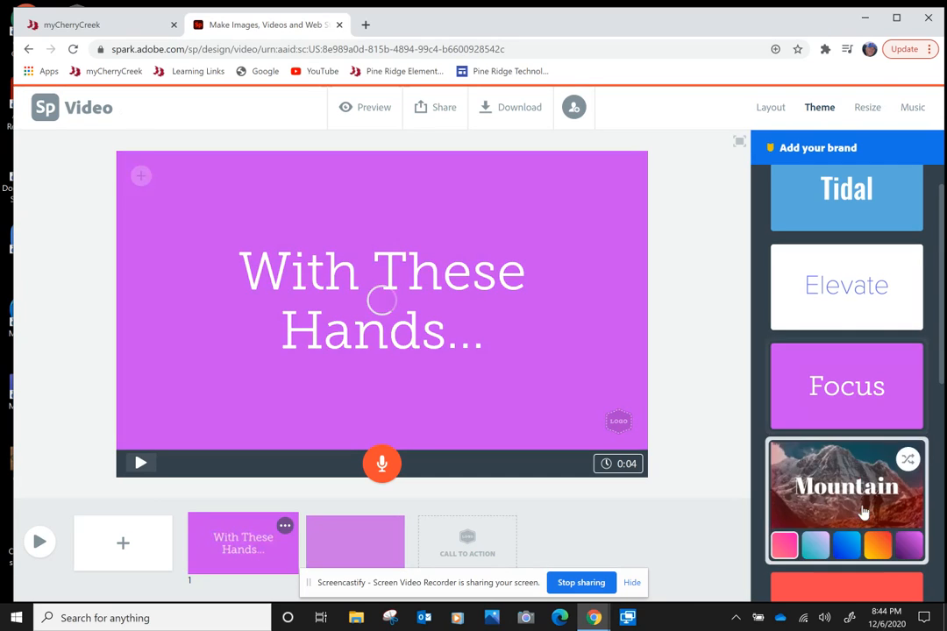
Try Flair in orange and Mega in dark red, then apply Sage in gray.
{"action": "left_click", "coordinate": [783, 545]}
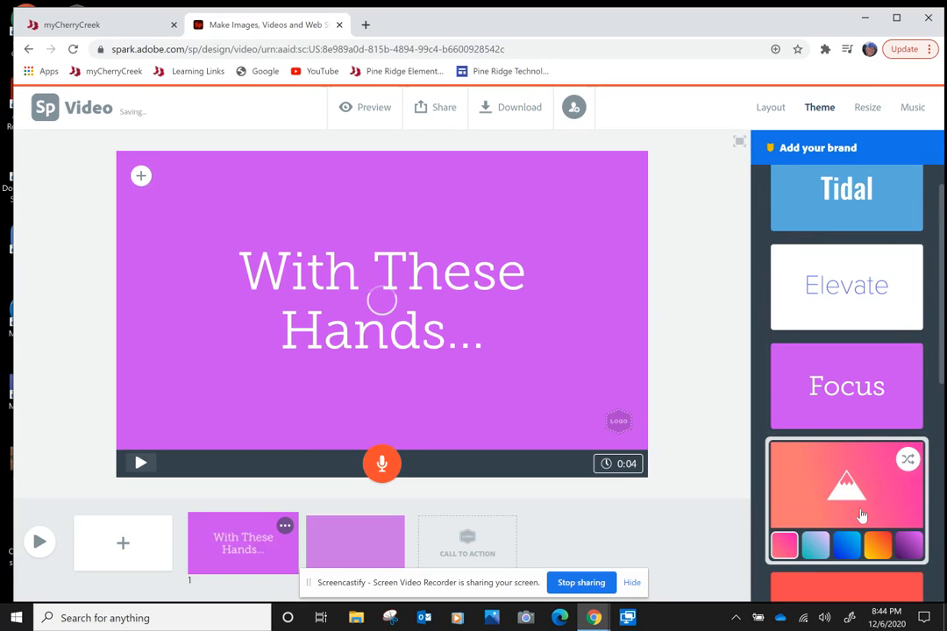
{"action": "left_click", "coordinate": [877, 545]}
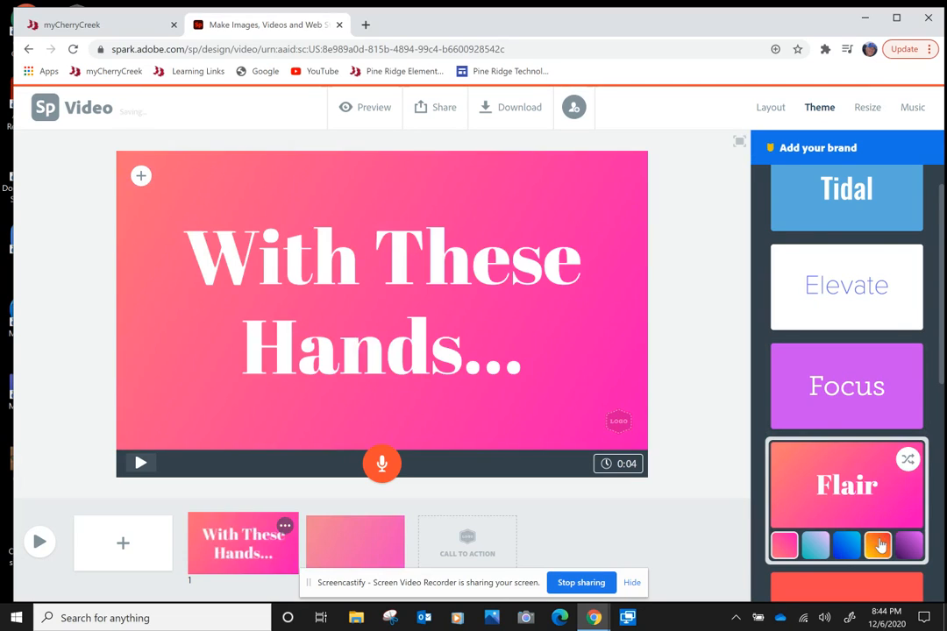
{"action": "left_click", "coordinate": [877, 545]}
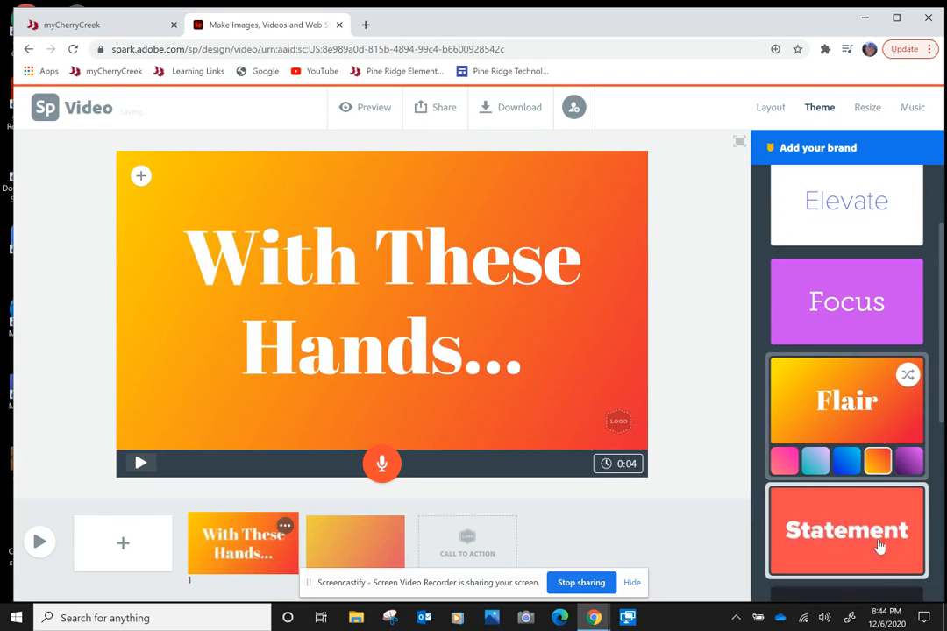
{"action": "scroll", "scroll_direction": "down", "scroll_amount": 3}
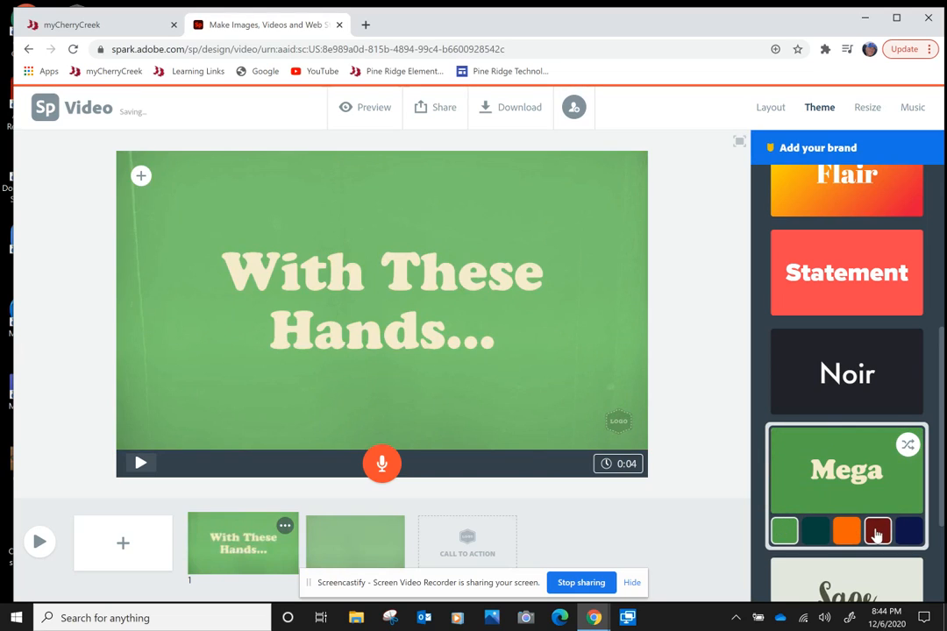
{"action": "left_click", "coordinate": [877, 530]}
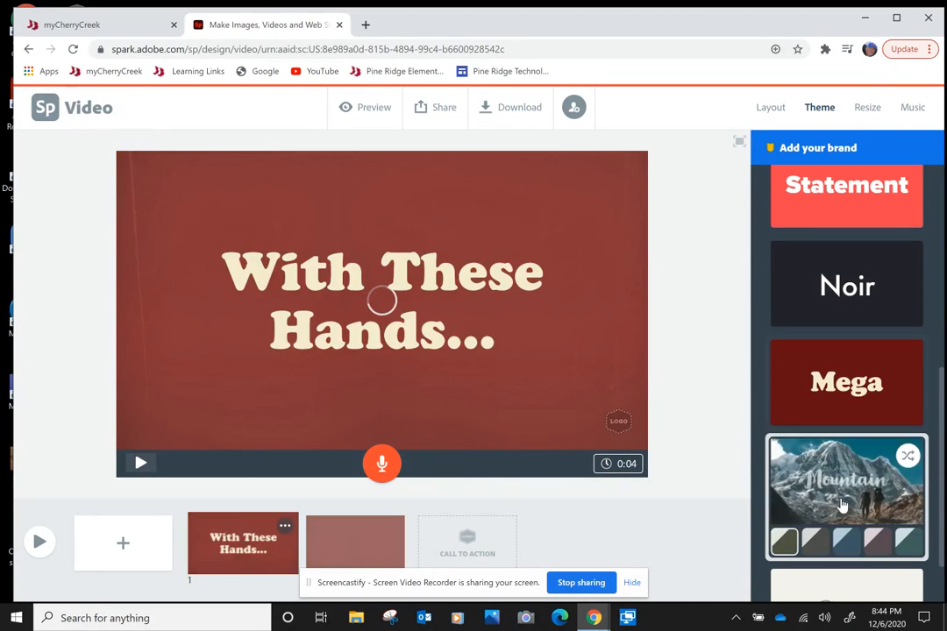
{"action": "left_click", "coordinate": [814, 542]}
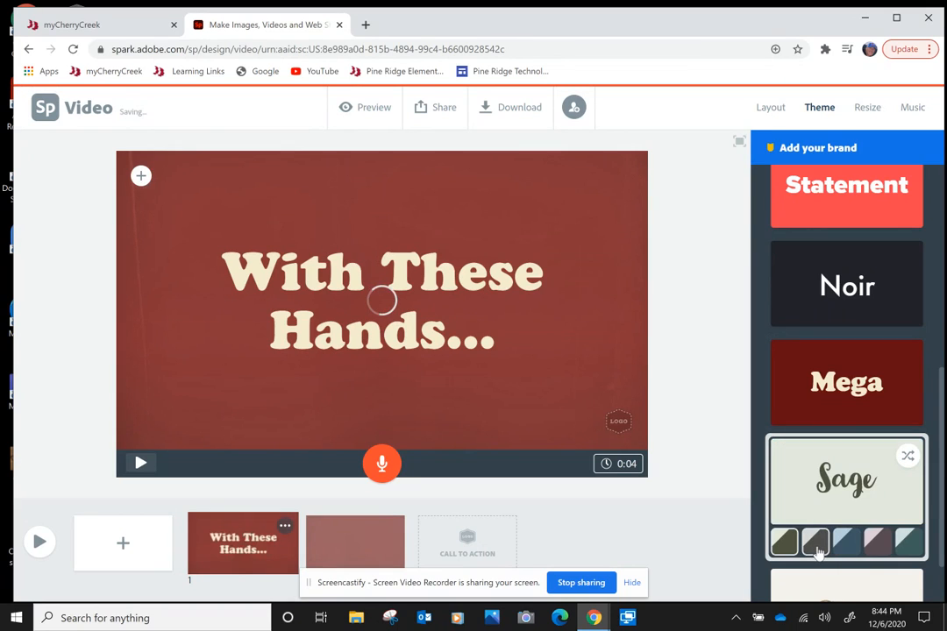
{"action": "left_click", "coordinate": [814, 543]}
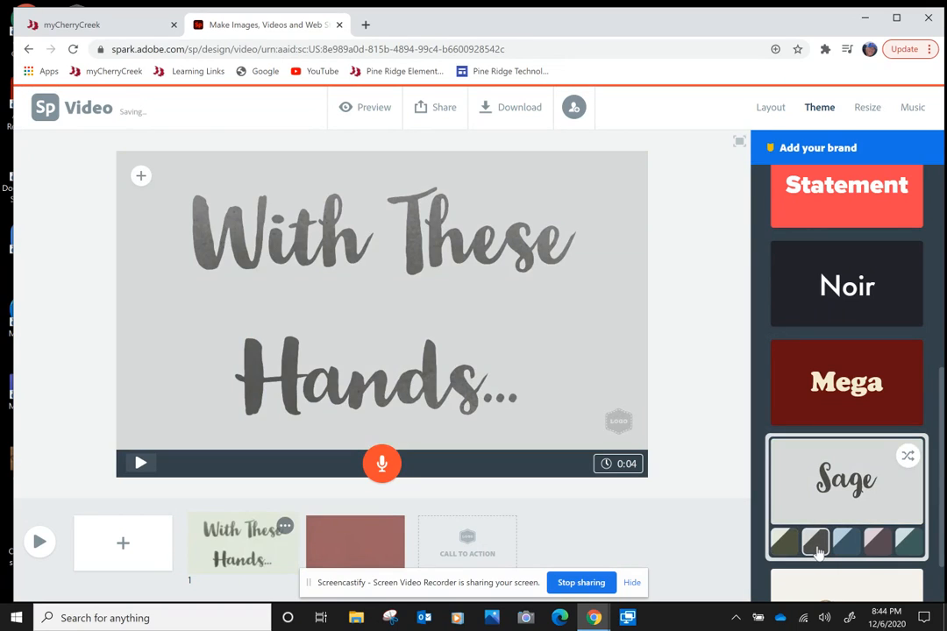
{"action": "scroll", "scroll_direction": "down", "scroll_amount": 3}
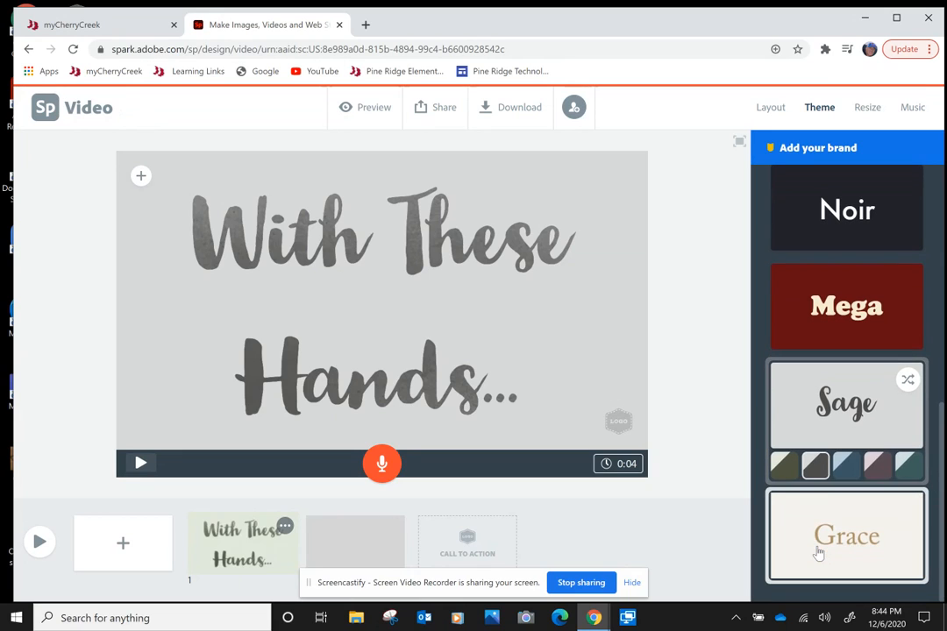